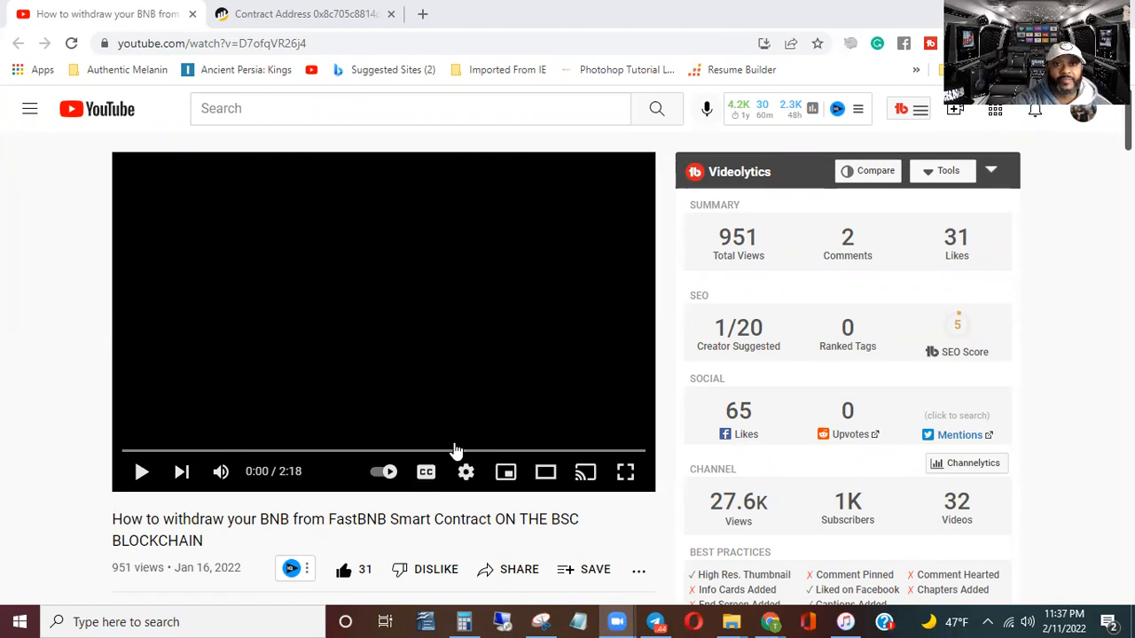
mouse_move(376, 227)
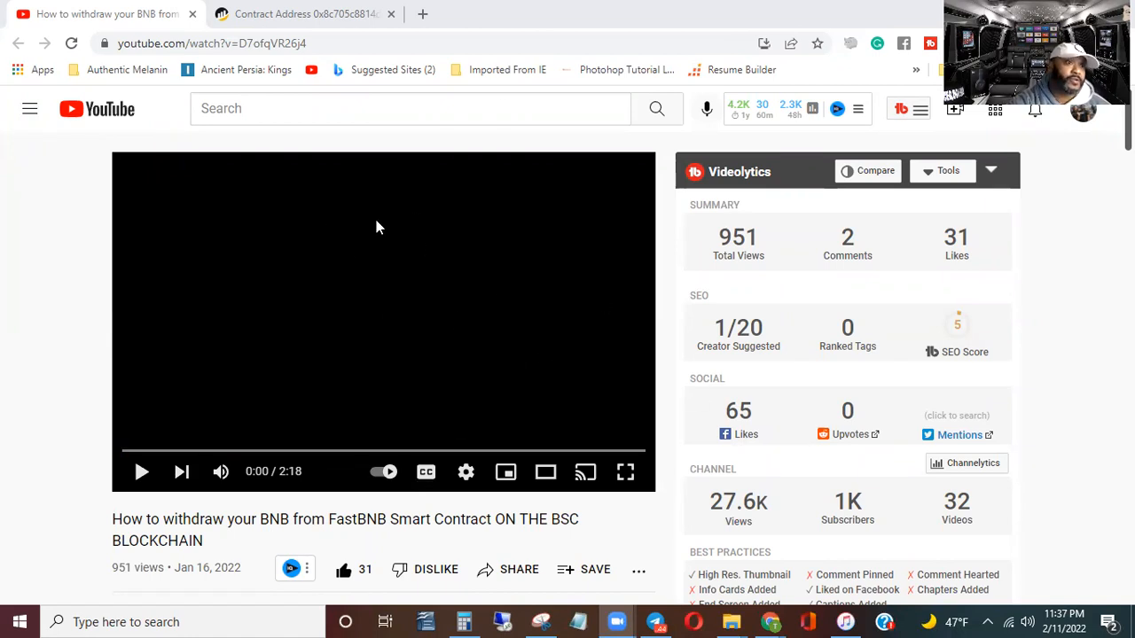
mouse_move(610, 294)
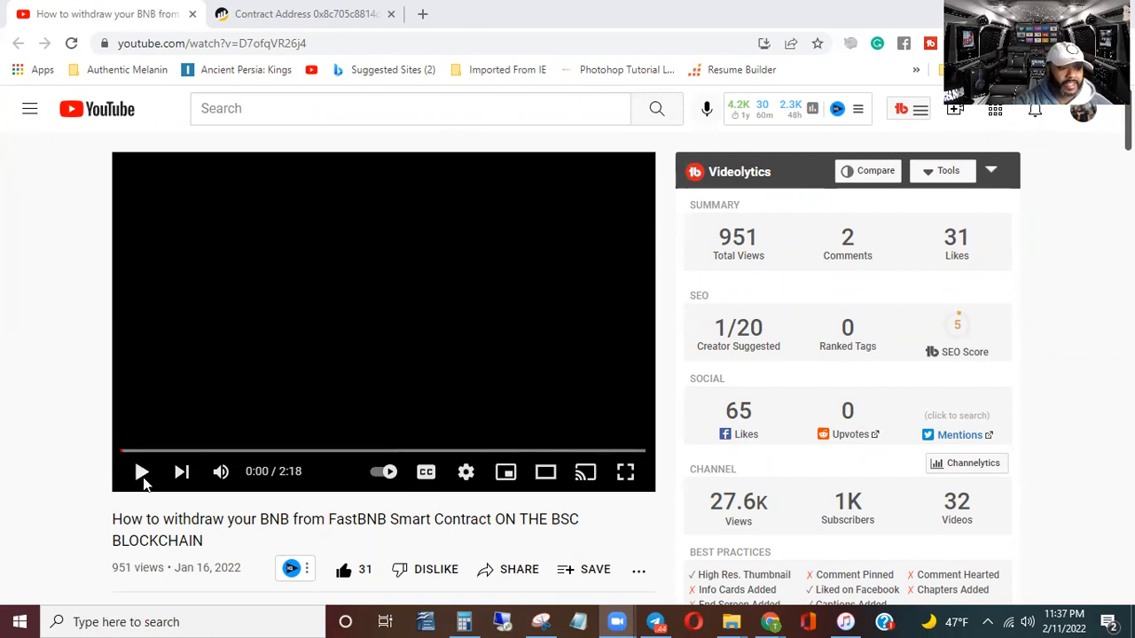
mouse_move(142, 472)
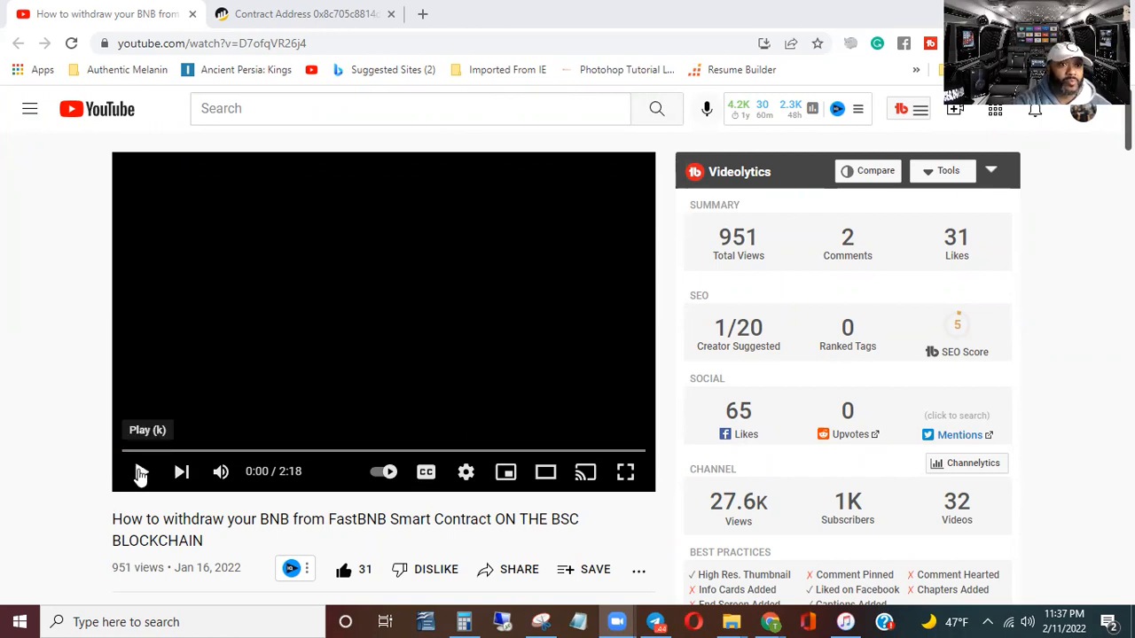
mouse_move(239, 347)
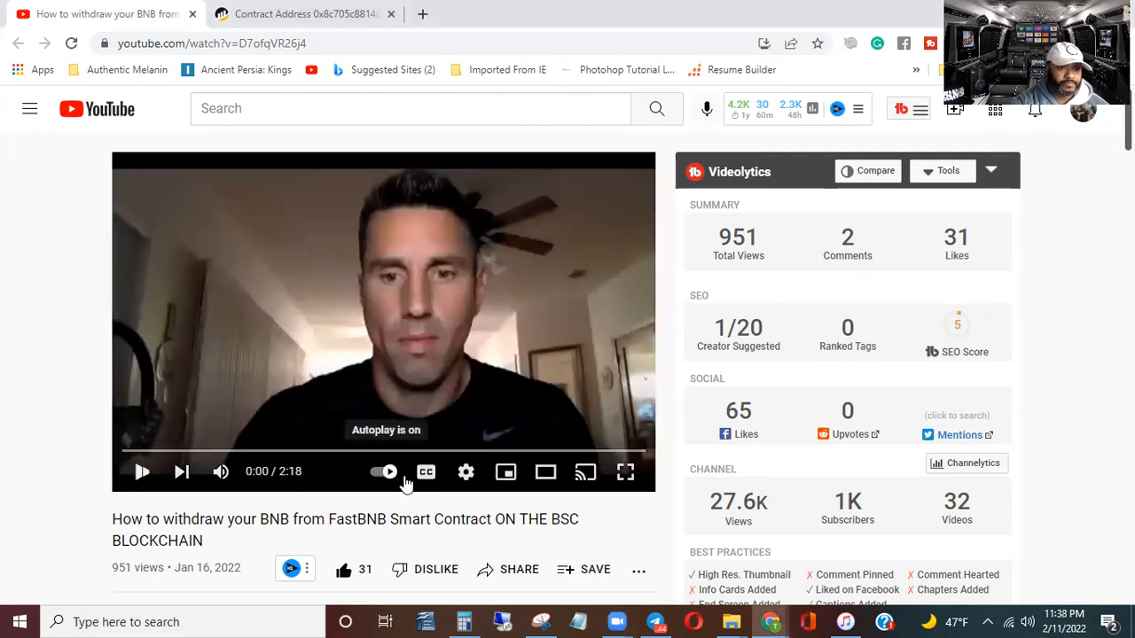
mouse_move(505, 525)
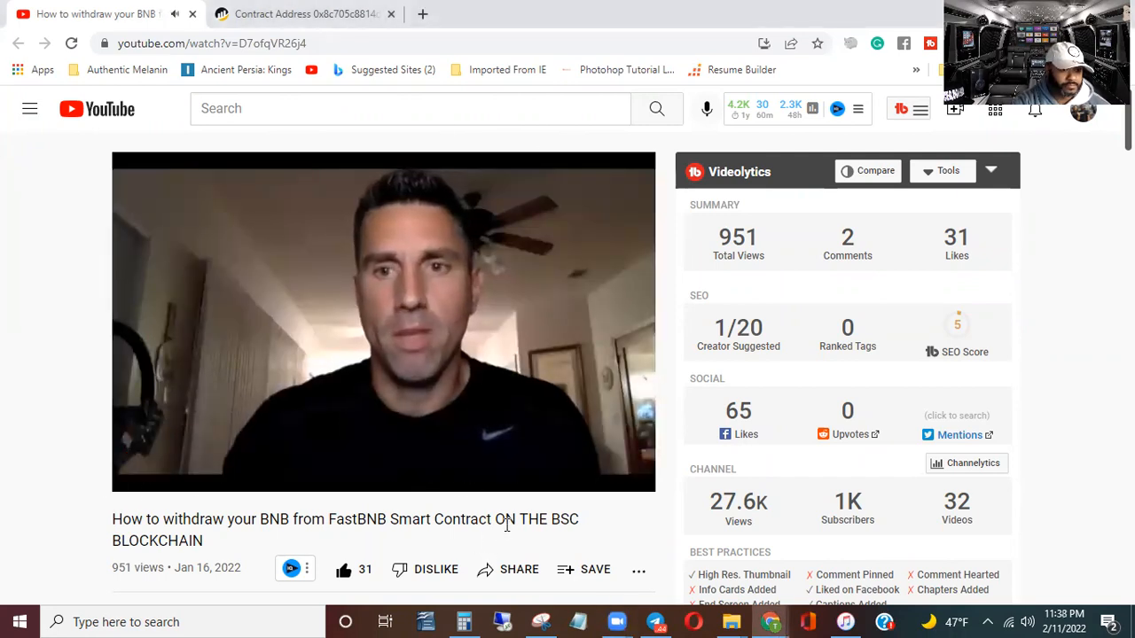
Start playing the FastBNB withdrawal tutorial video.
left_click(383, 323)
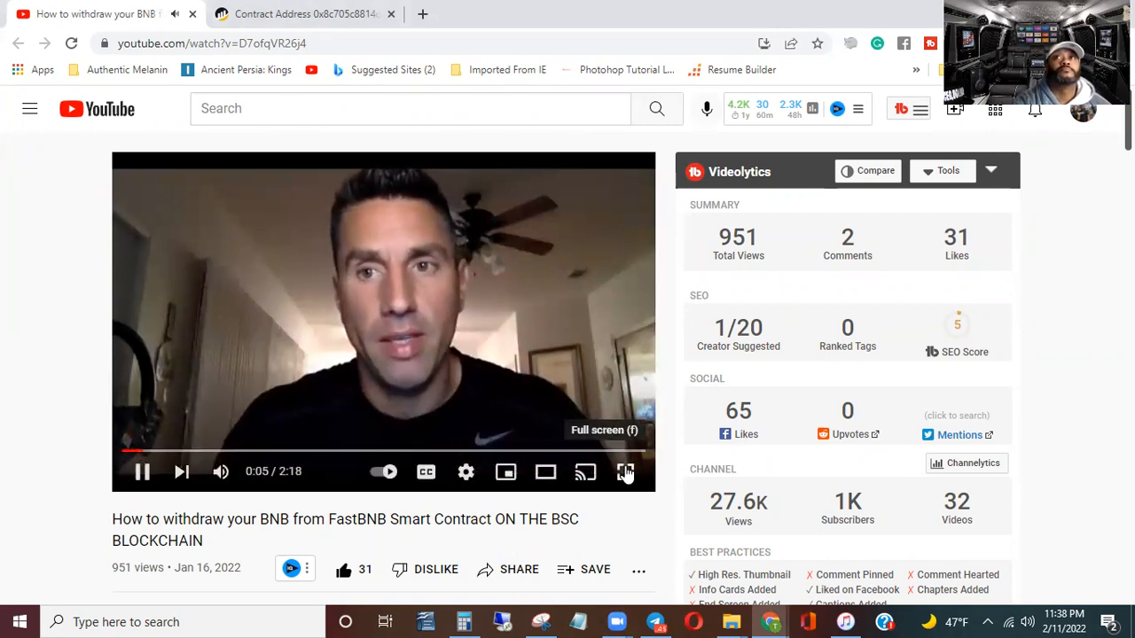
Watch the tutorial in full screen until it reaches the BscScan contract page around 0:35.
left_click(625, 471)
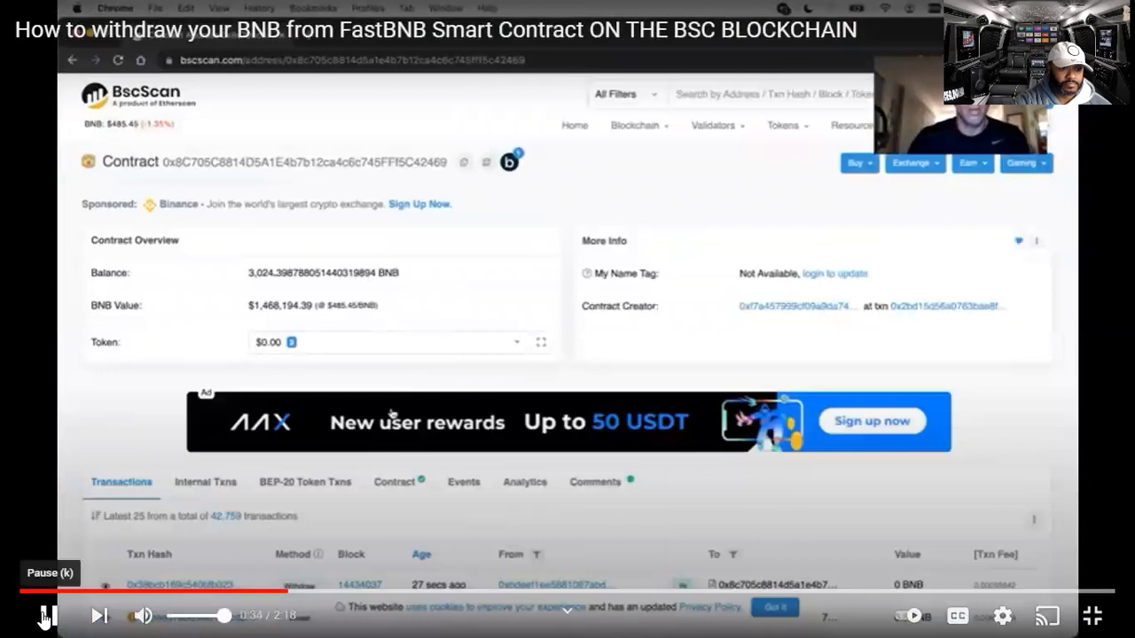
scroll("down", 3)
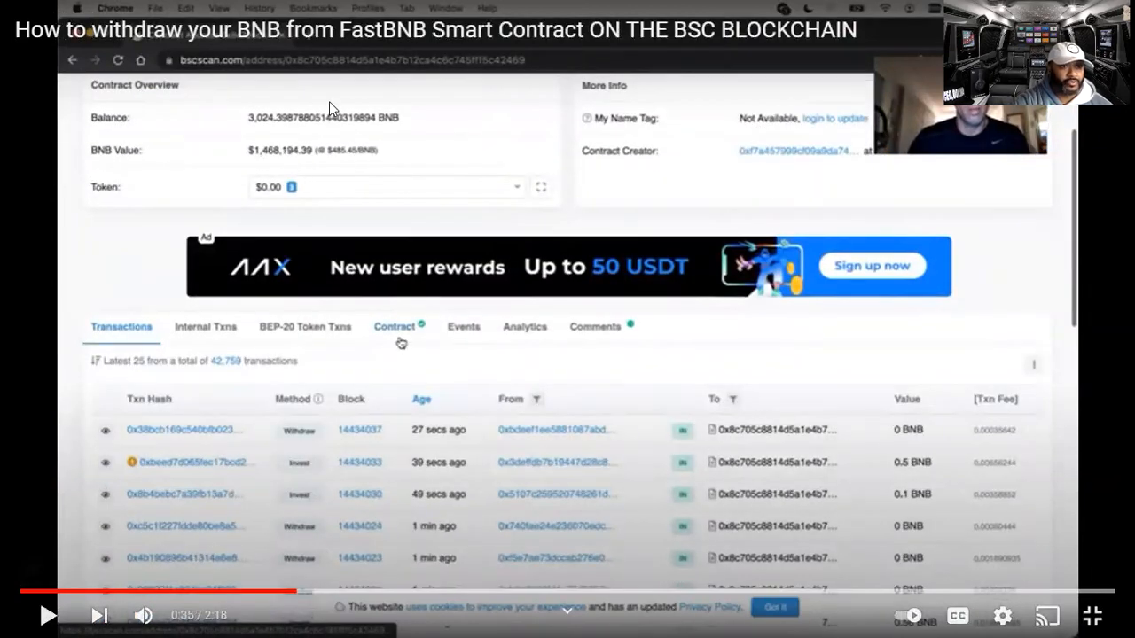
mouse_move(346, 135)
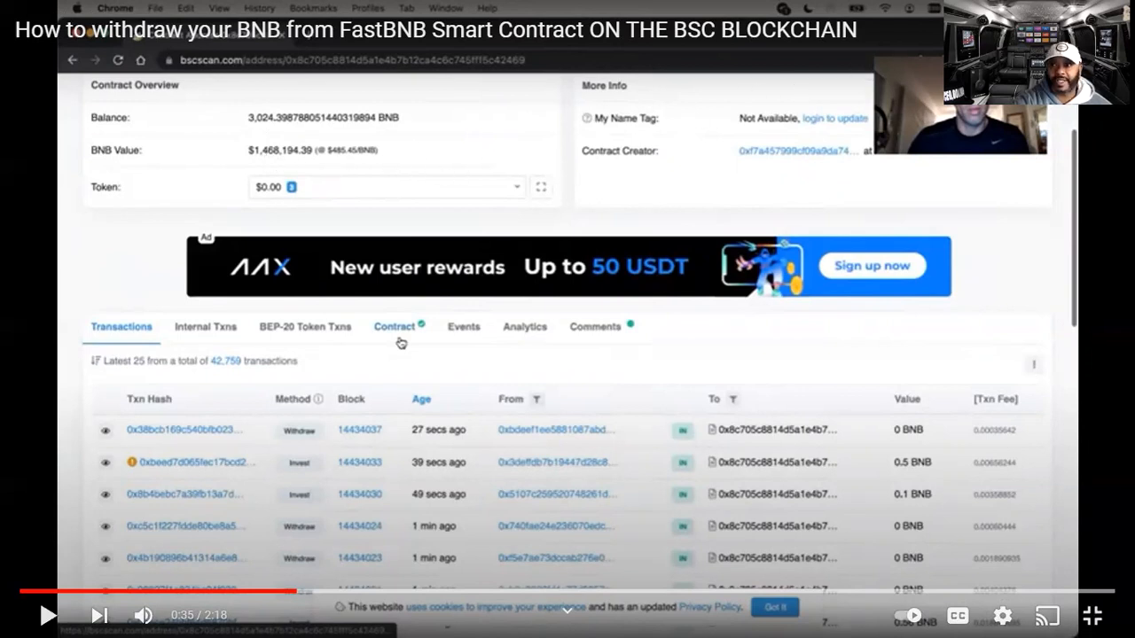
mouse_move(777, 35)
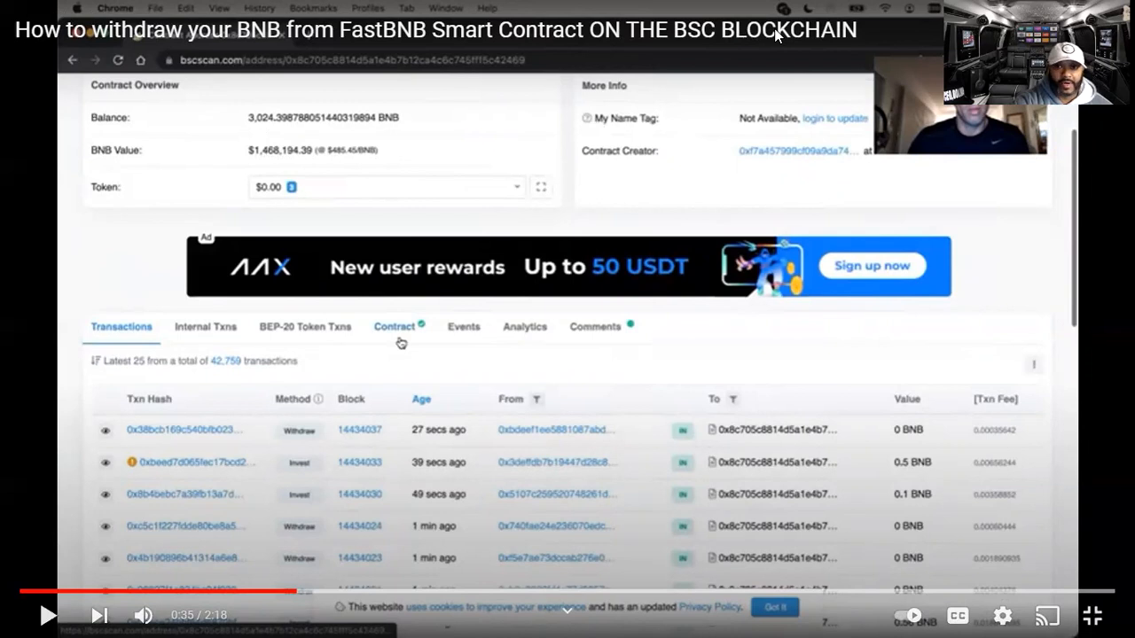
mouse_move(915, 124)
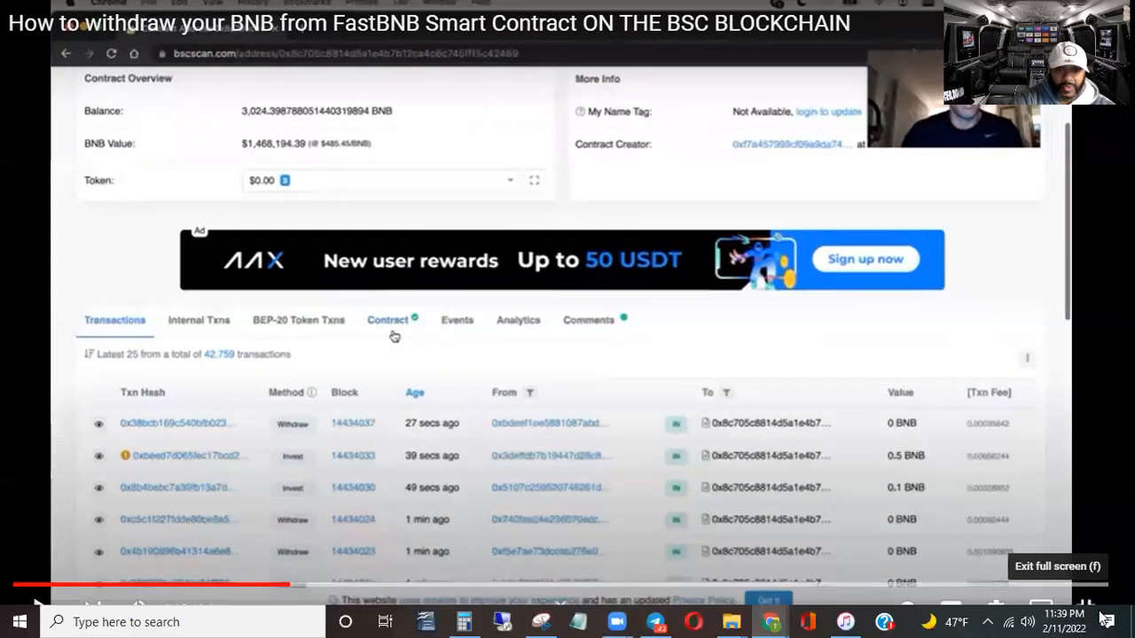
Leave full screen, go to the Contract Address tab and select the contract's BNB value.
left_click(1057, 568)
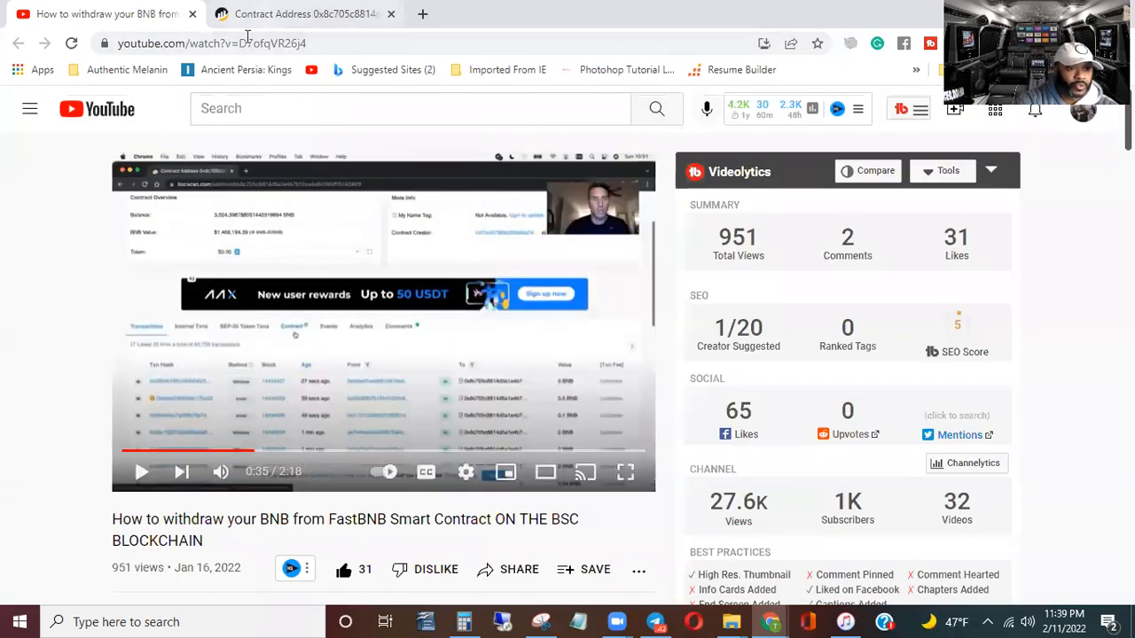
left_click(293, 14)
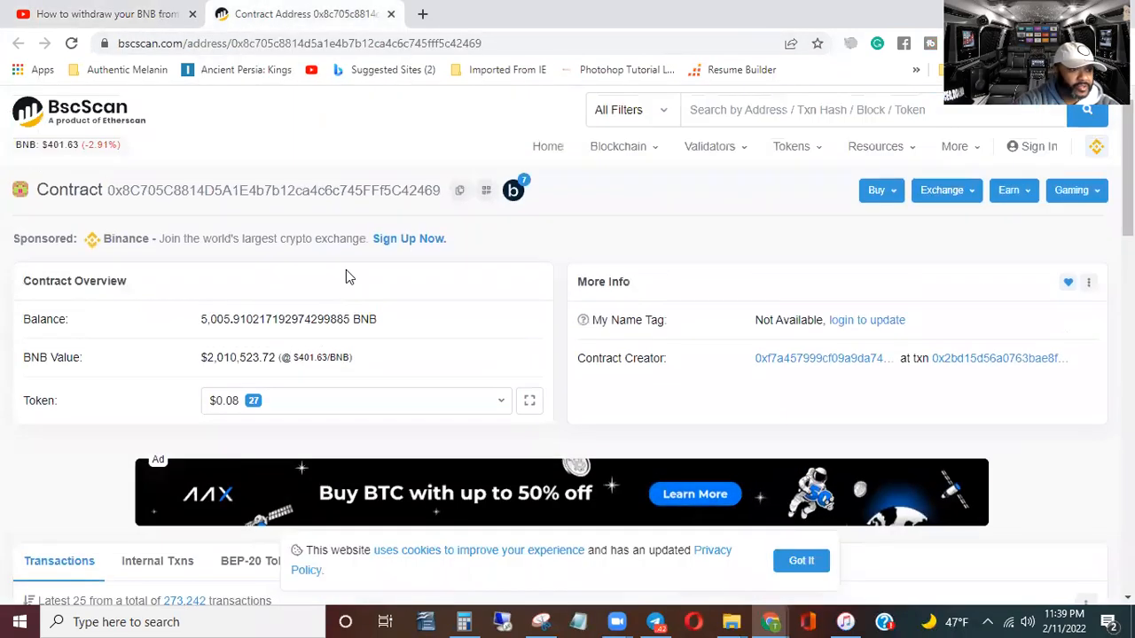
triple_click(277, 358)
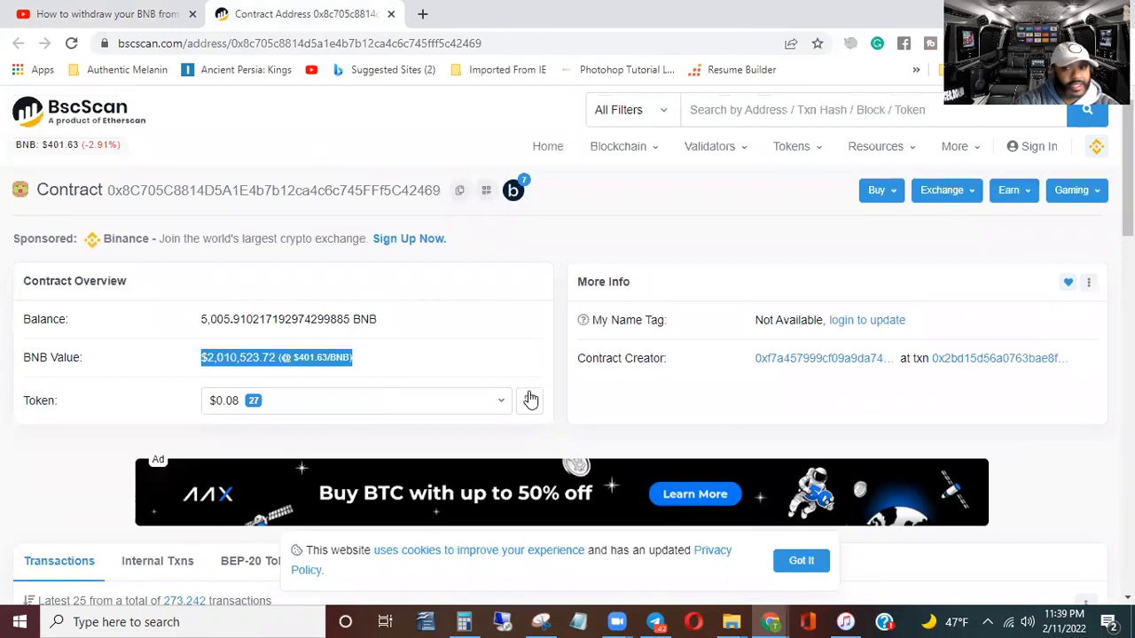
mouse_move(418, 343)
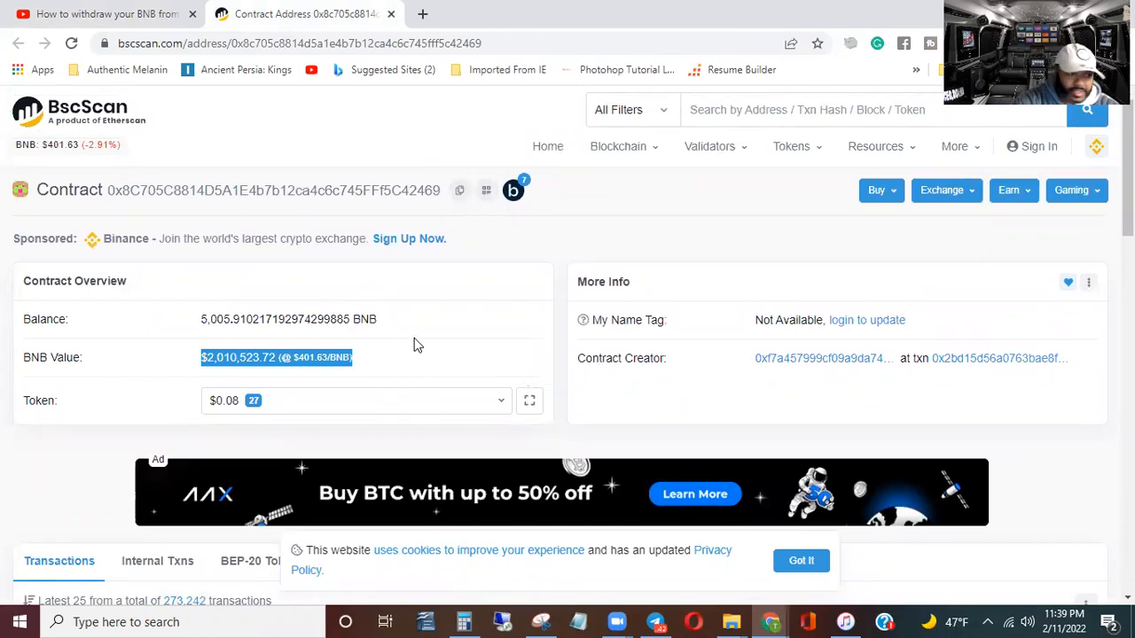
mouse_move(317, 208)
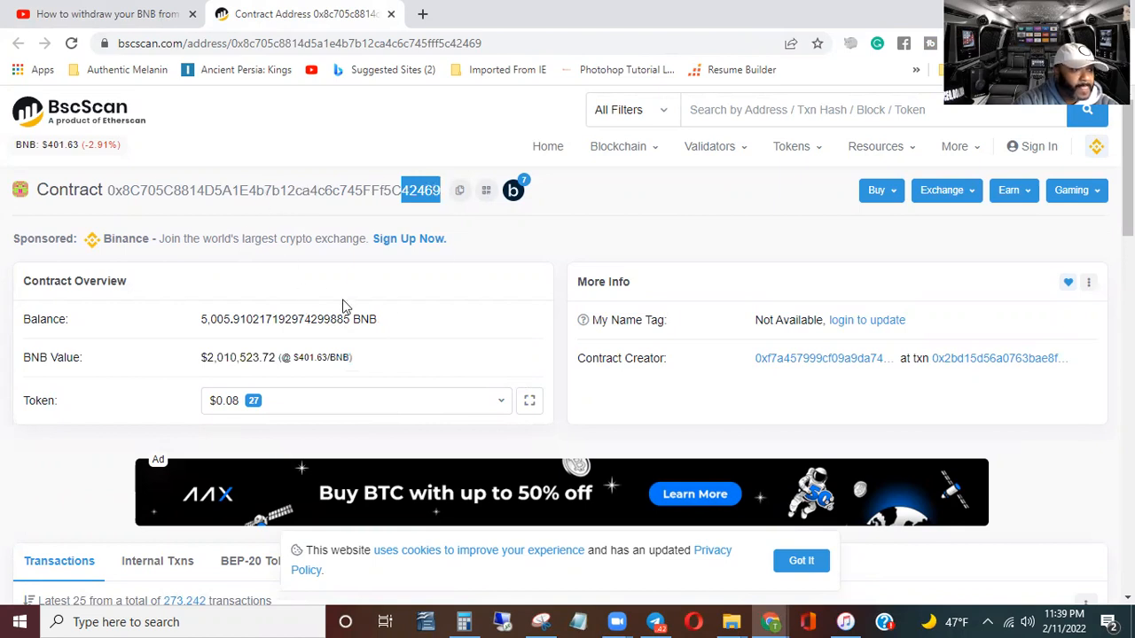
Show the FastBNB contract's verified Solidity source code in the Code view.
scroll("down", 3)
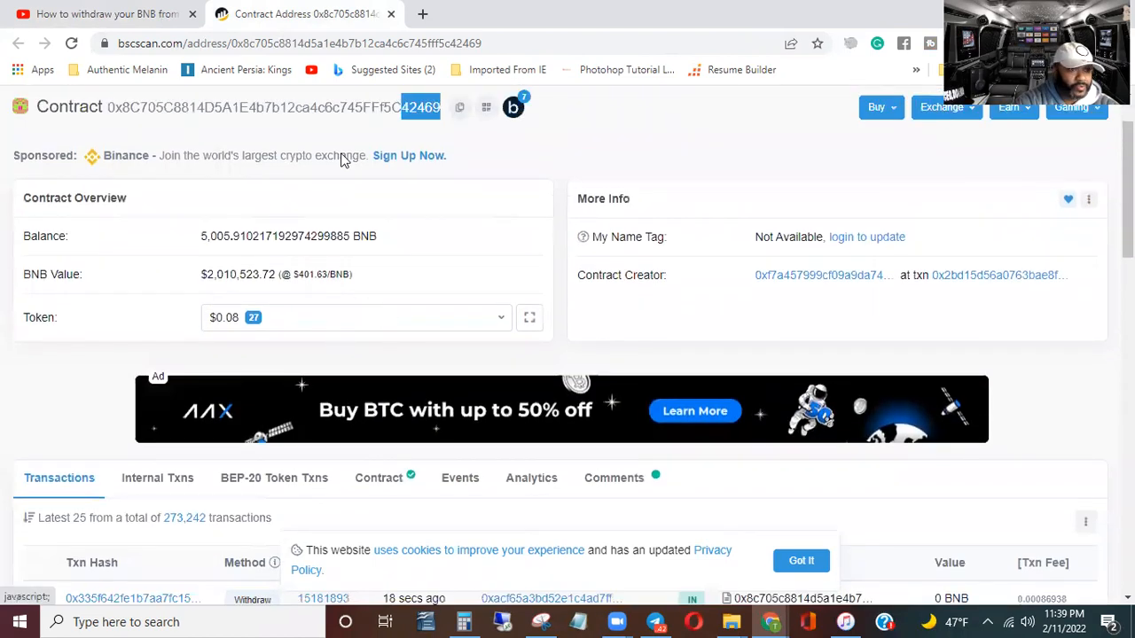
scroll("down", 3)
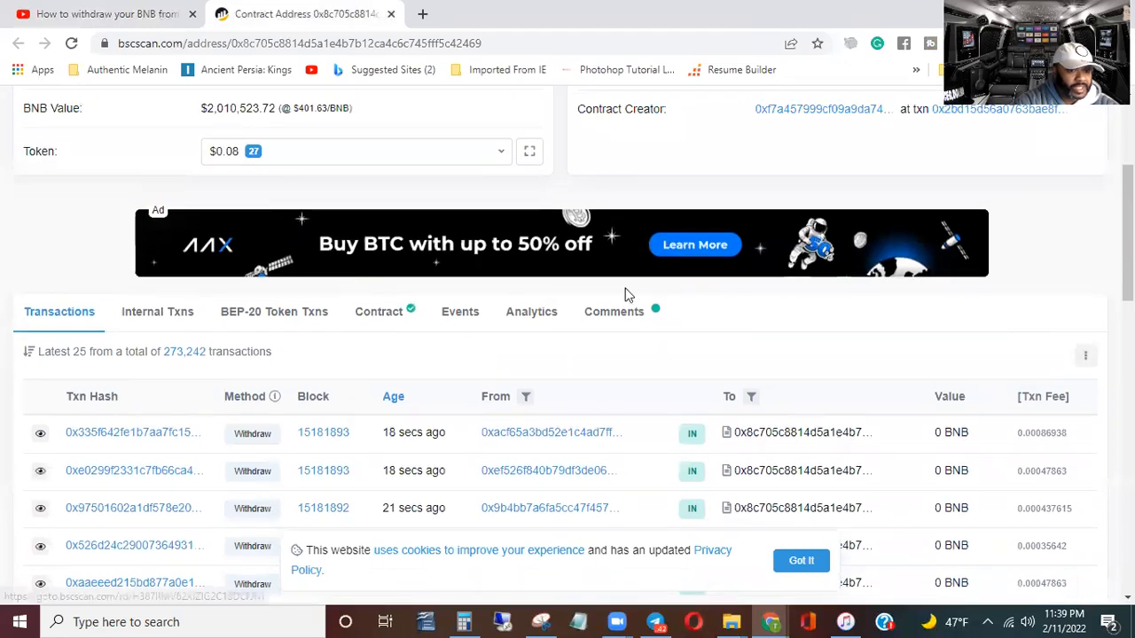
left_click(379, 312)
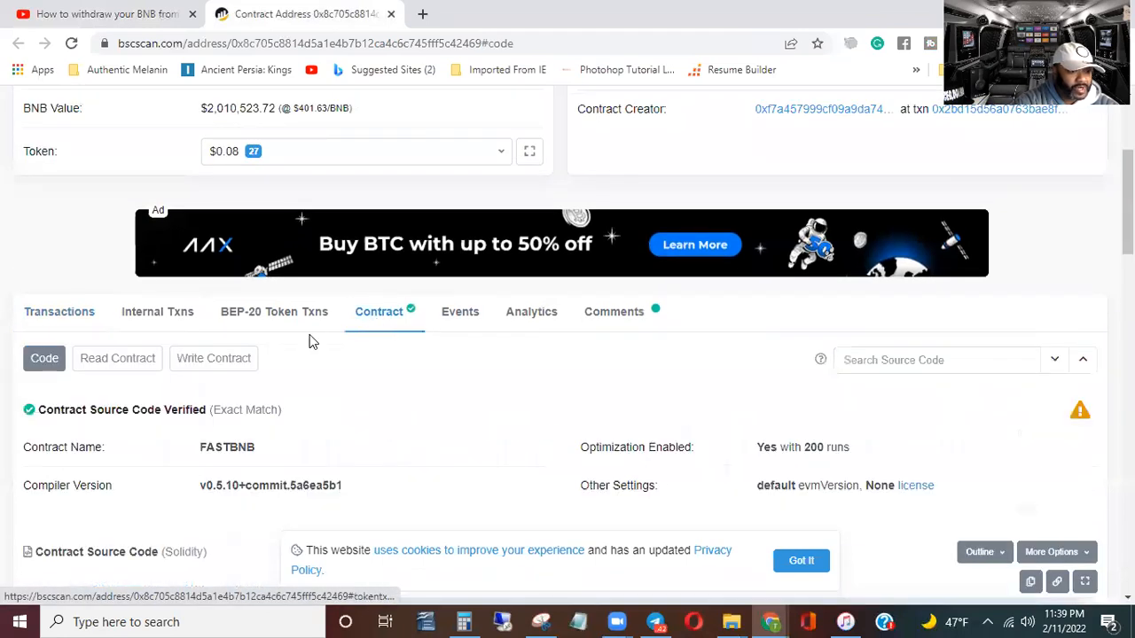
scroll("down", 3)
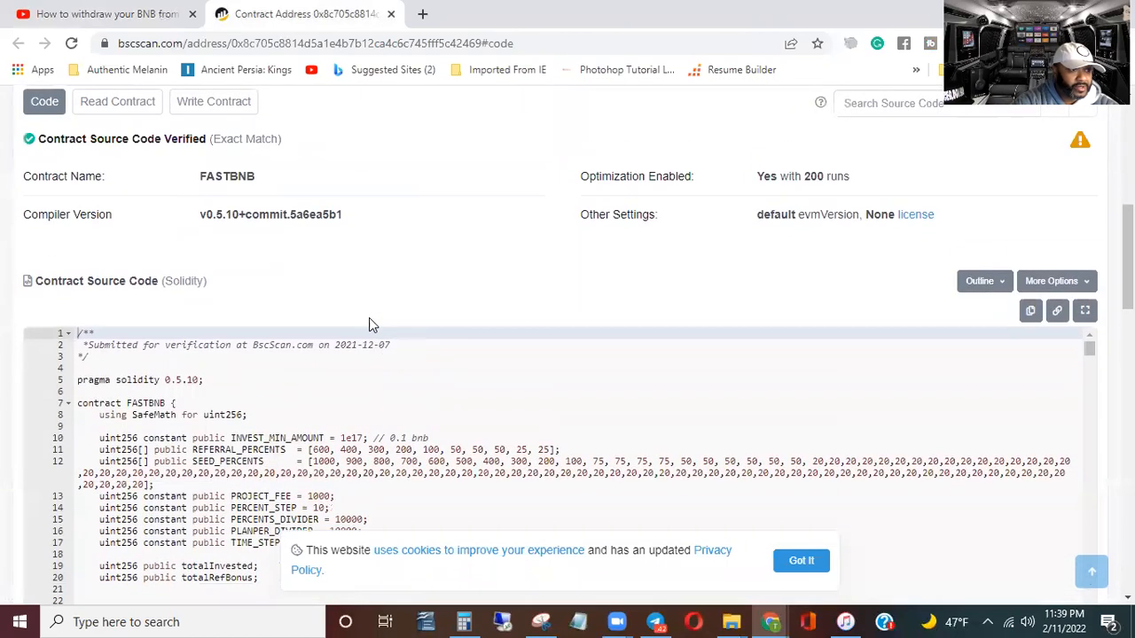
Connect MetaMask to the Write Contract functions via Web3, accepting the beta notice, and reach withdraw.
left_click(213, 101)
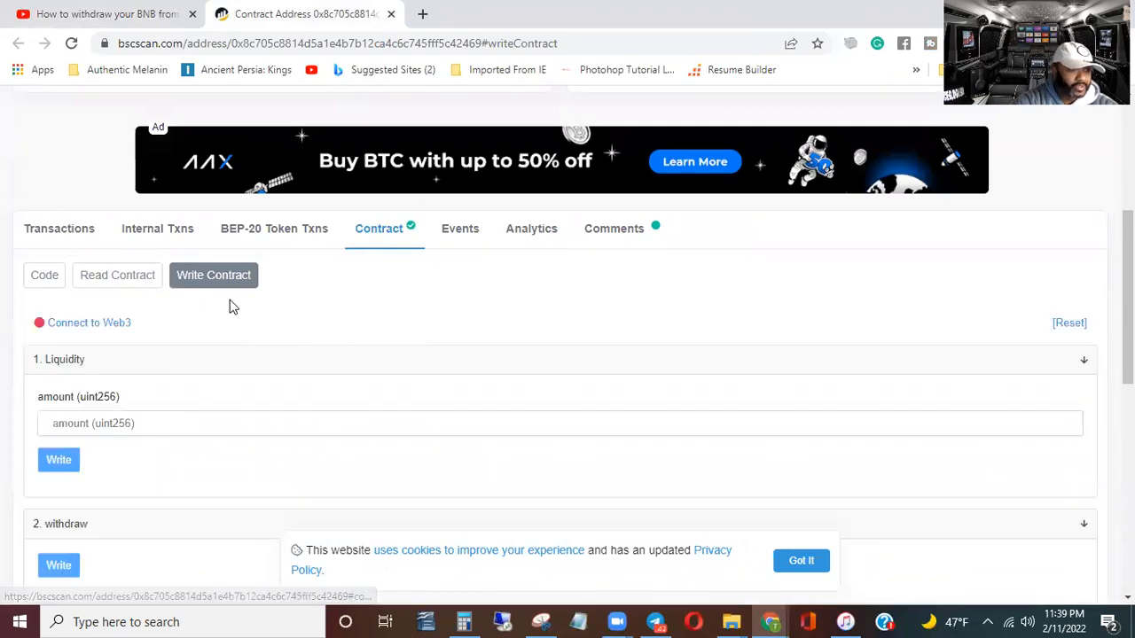
mouse_move(89, 323)
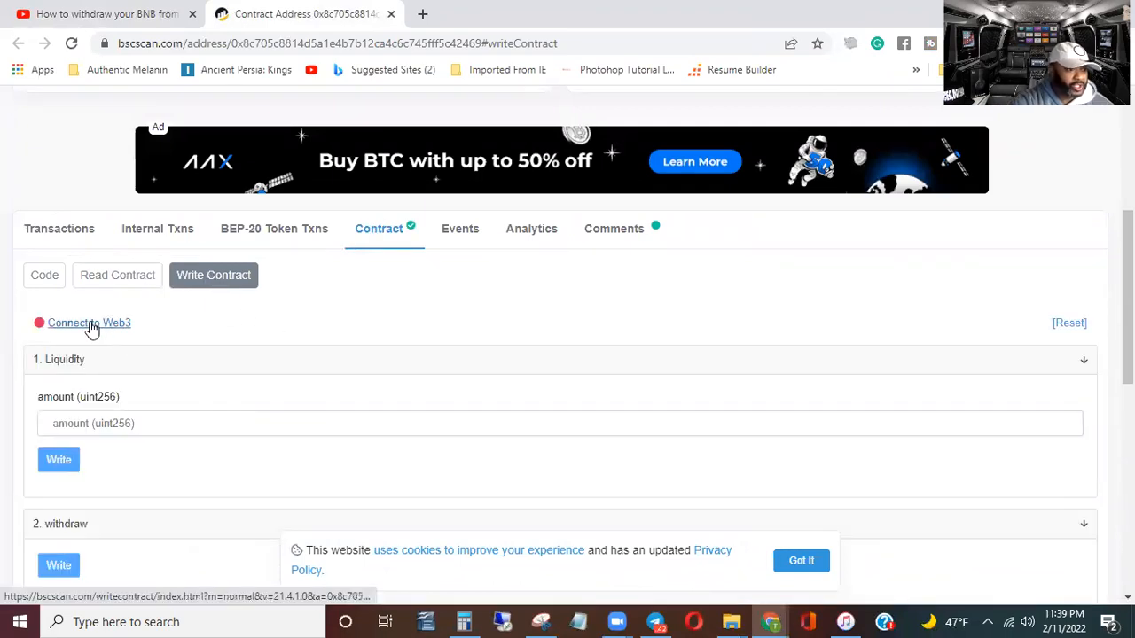
left_click(89, 323)
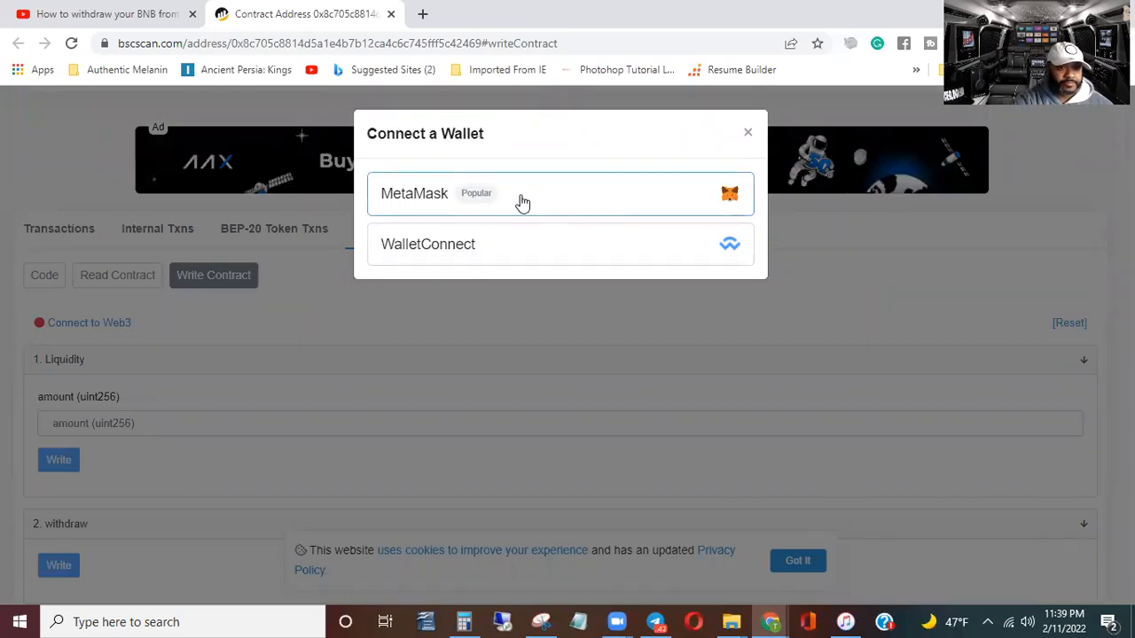
left_click(415, 193)
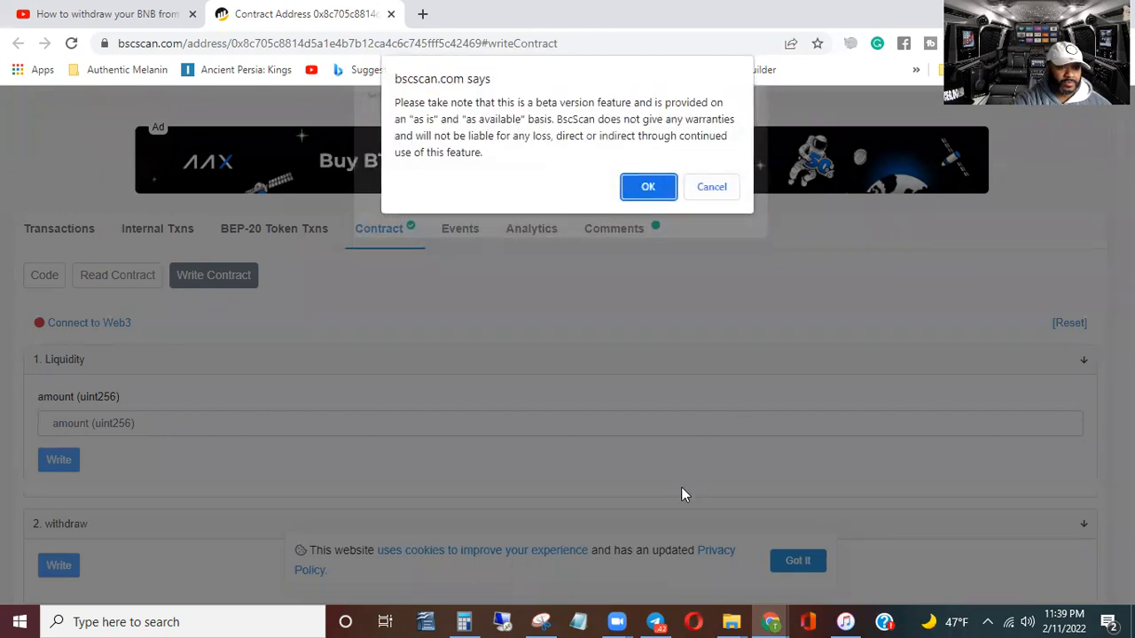
left_click(647, 187)
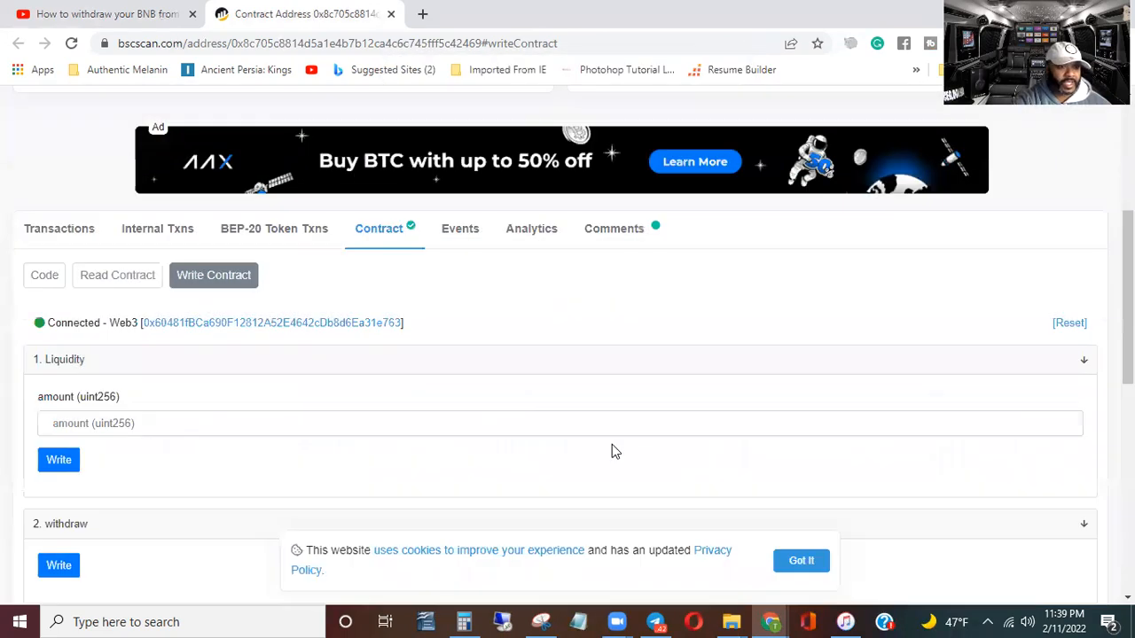
mouse_move(398, 319)
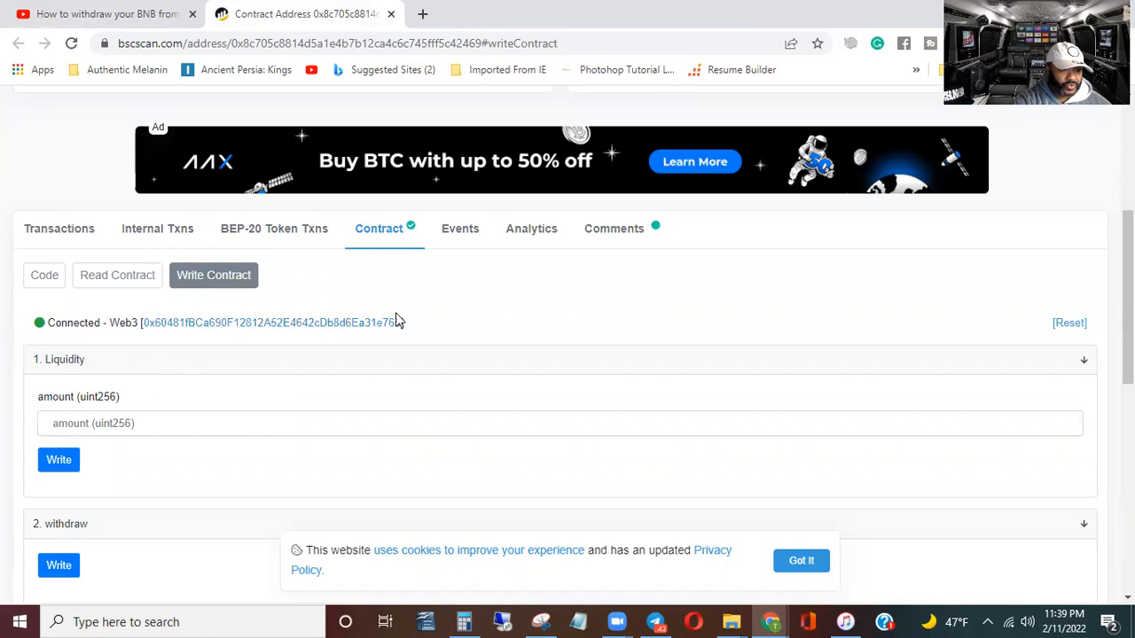
mouse_move(510, 333)
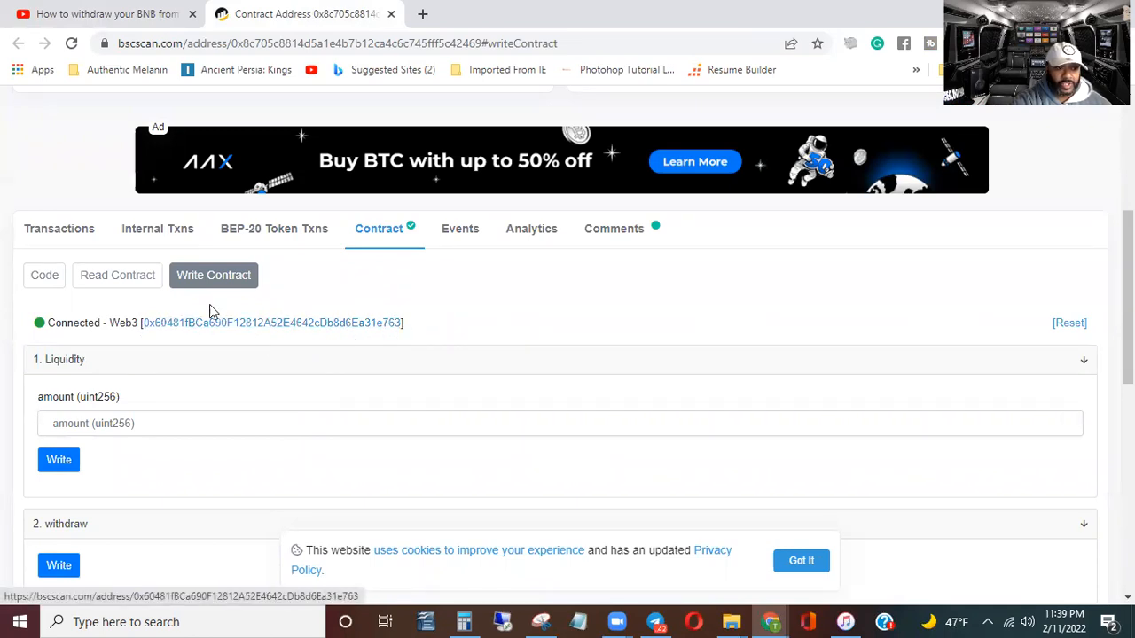
scroll("down", 3)
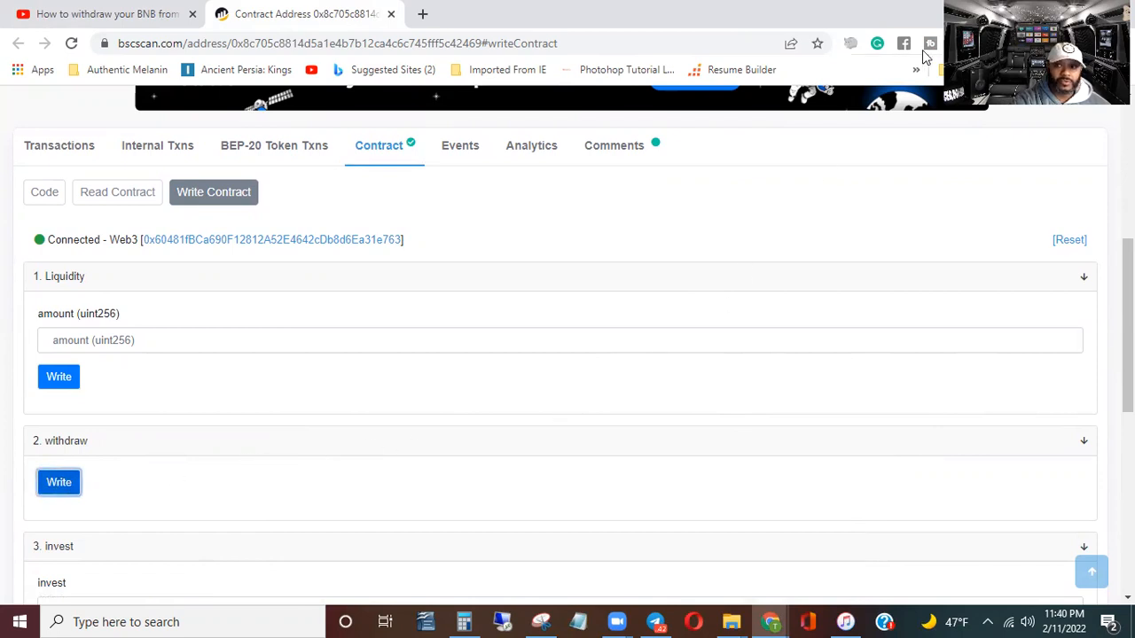
mouse_move(1039, 255)
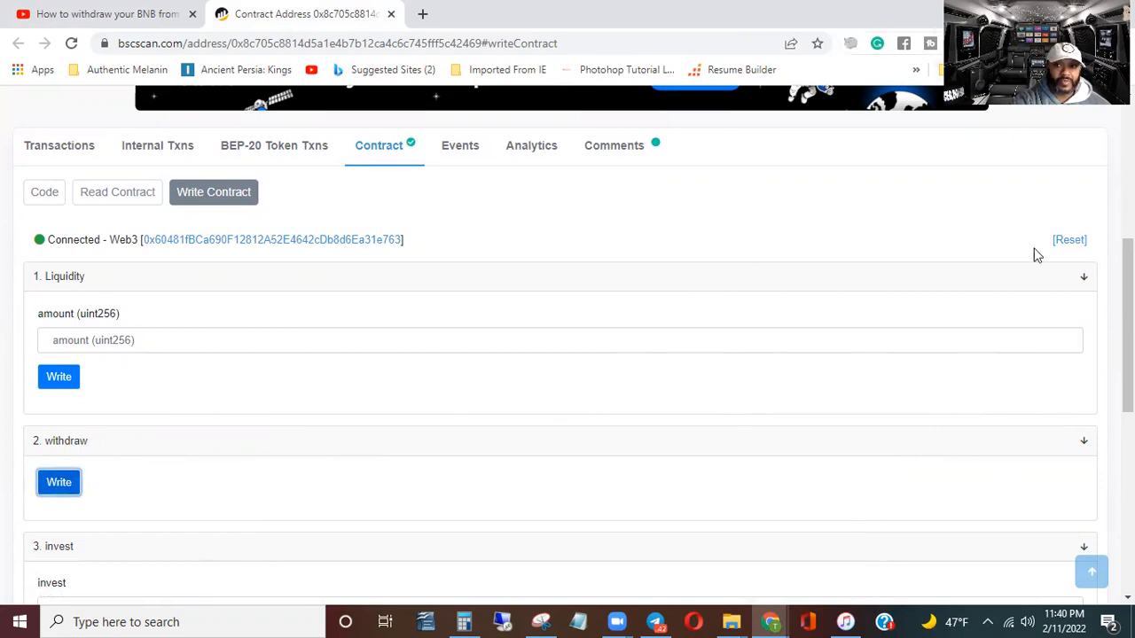
mouse_move(968, 450)
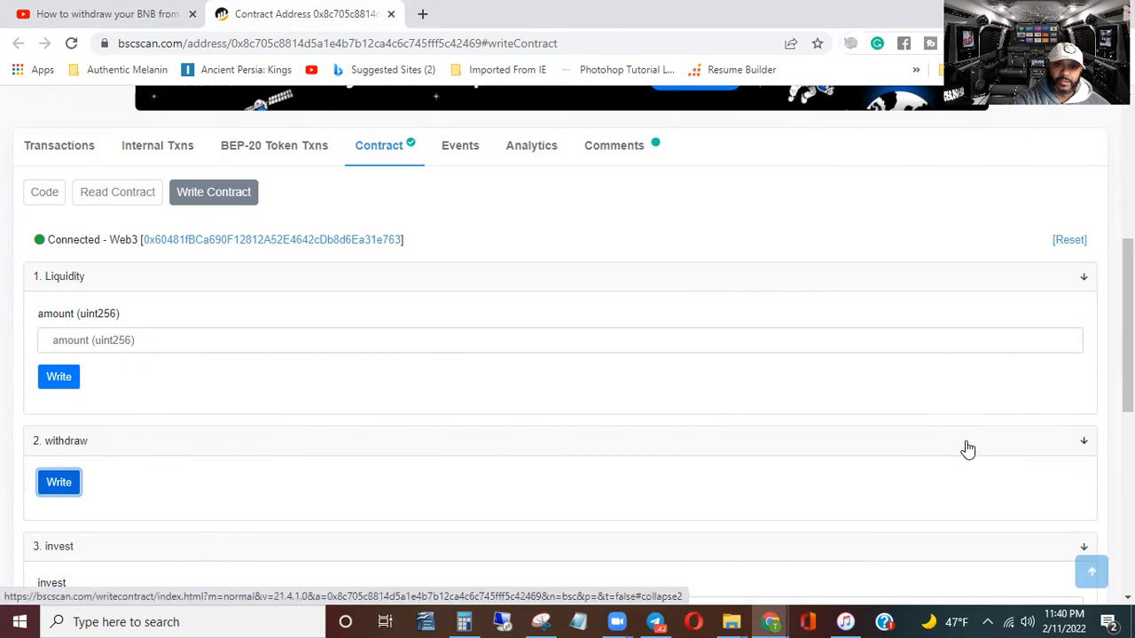
Send the withdraw call to MetaMask and highlight its 0.0751092 BNB total.
left_click(58, 482)
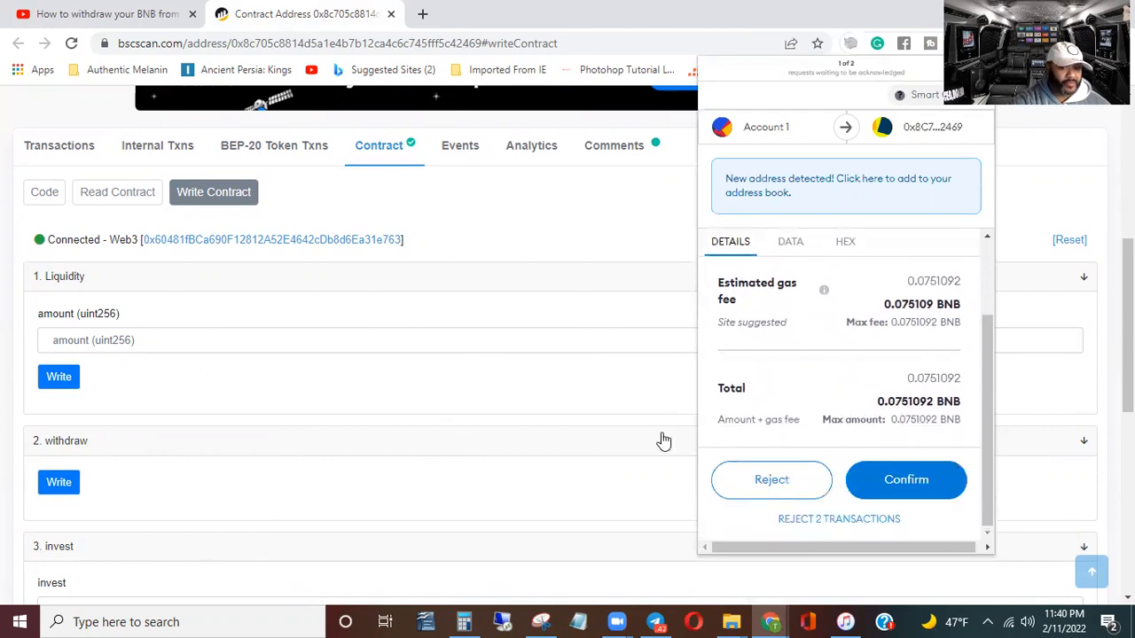
double_click(907, 305)
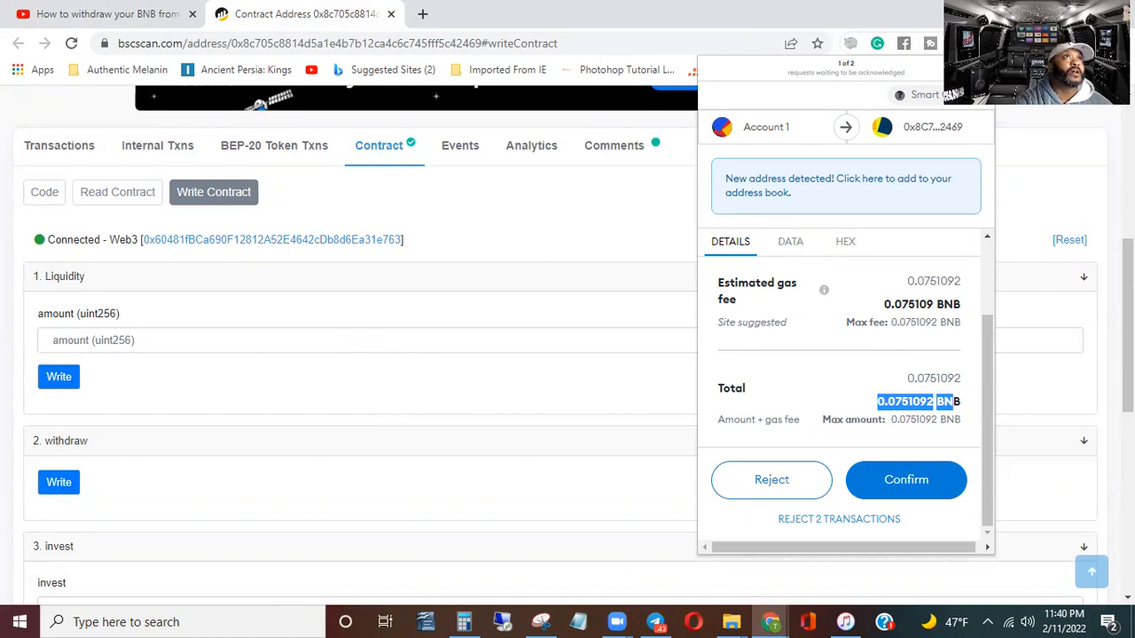
mouse_move(461, 272)
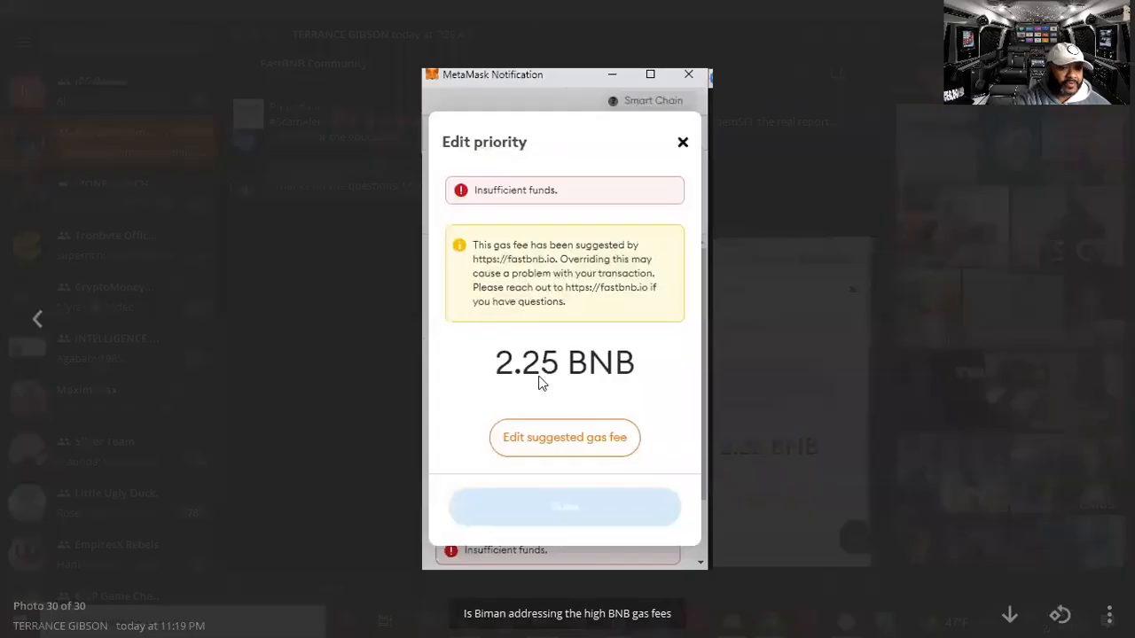
mouse_move(968, 224)
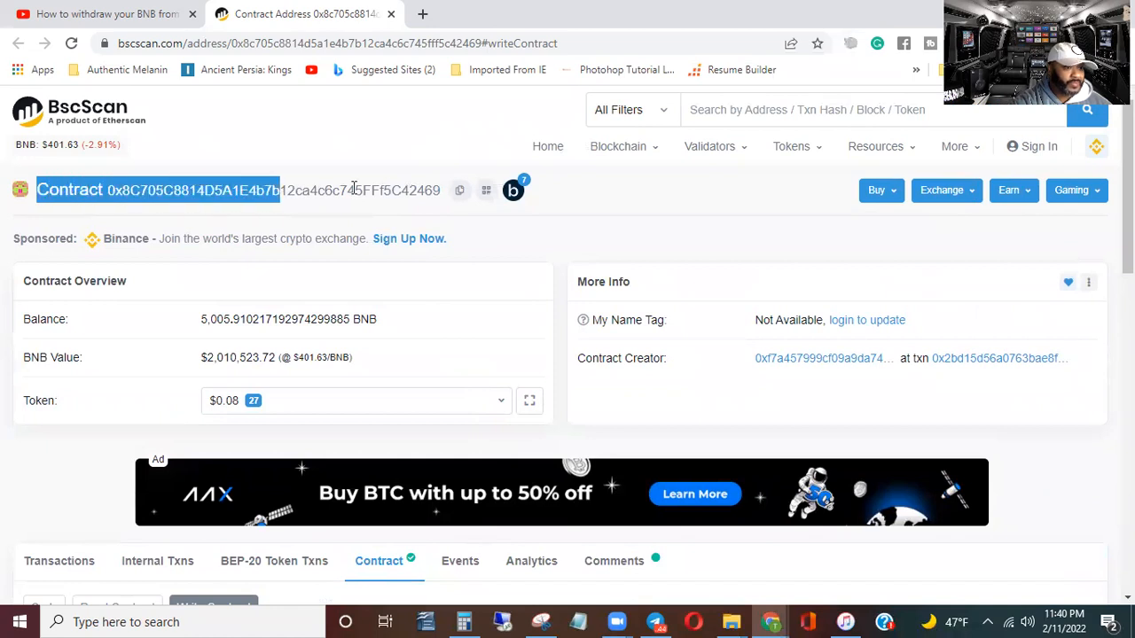
Look over the contract overview and code, then return to the withdraw write function.
left_click(355, 190)
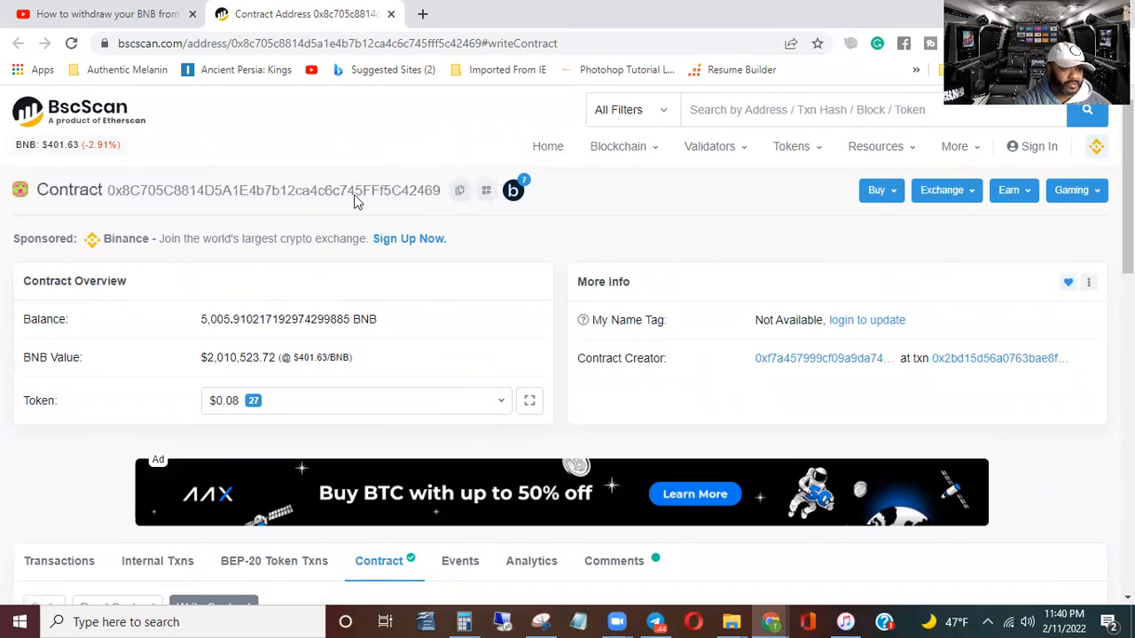
mouse_move(222, 340)
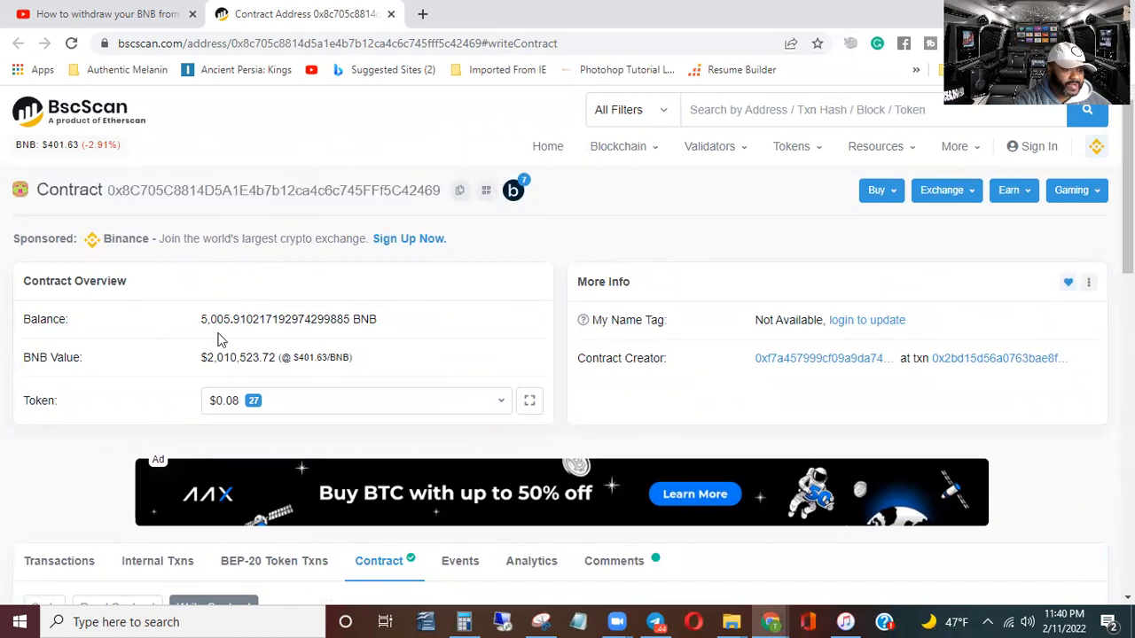
mouse_move(257, 344)
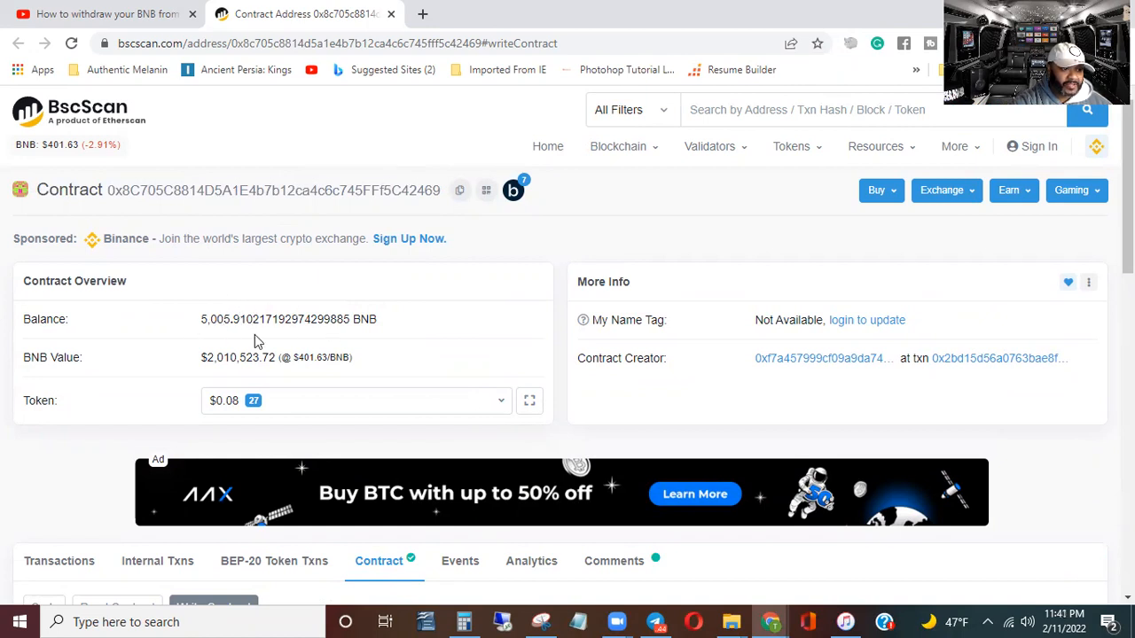
mouse_move(326, 344)
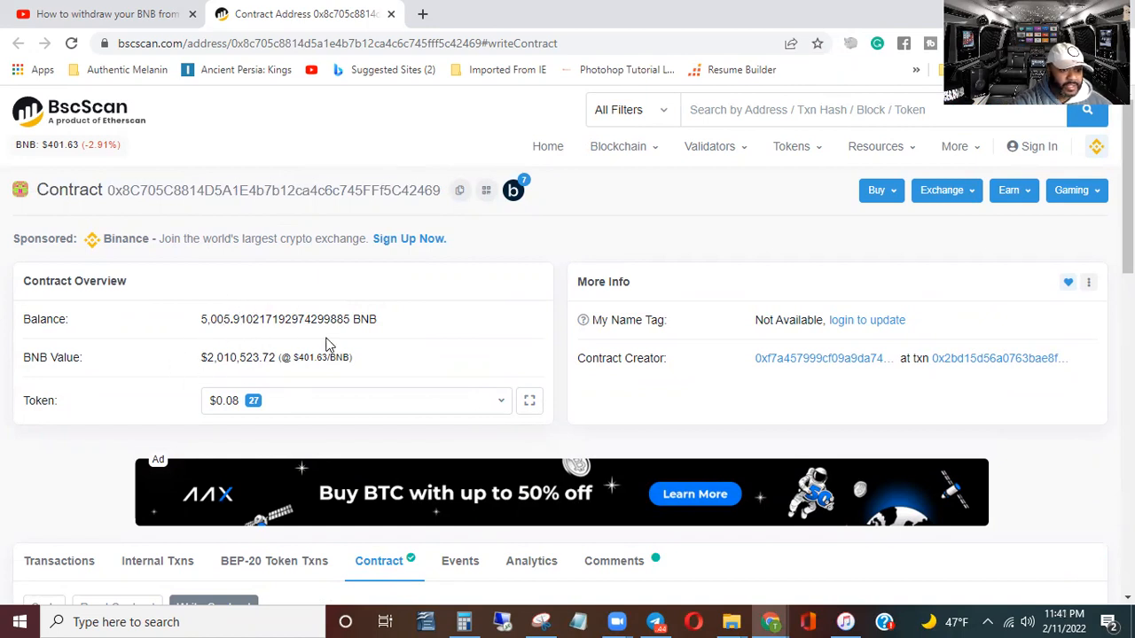
scroll("down", 3)
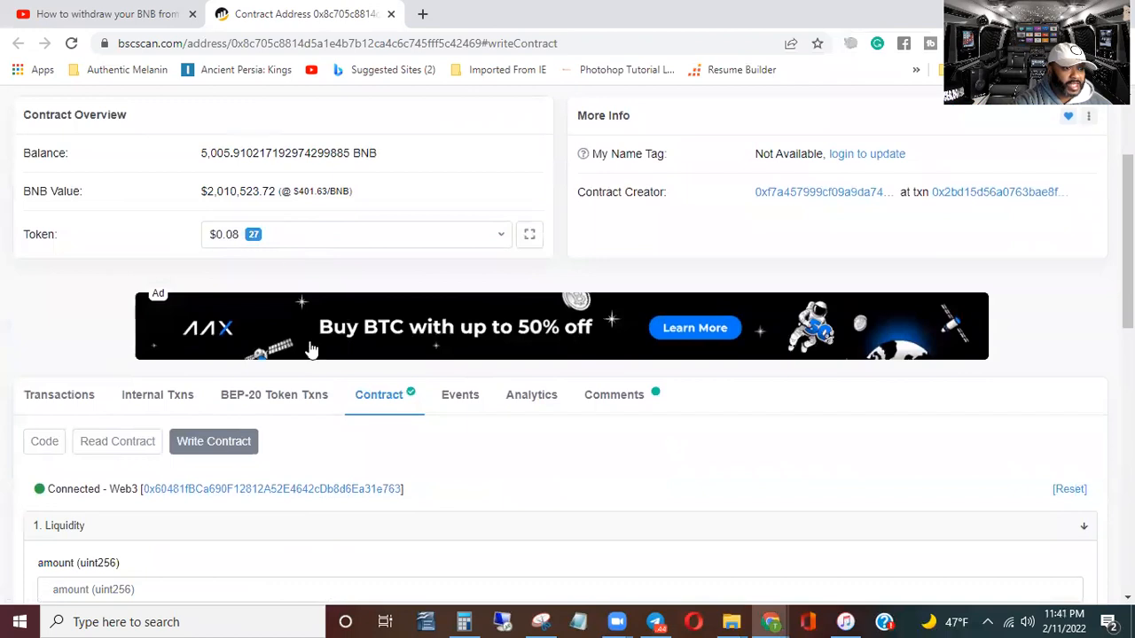
scroll("down", 3)
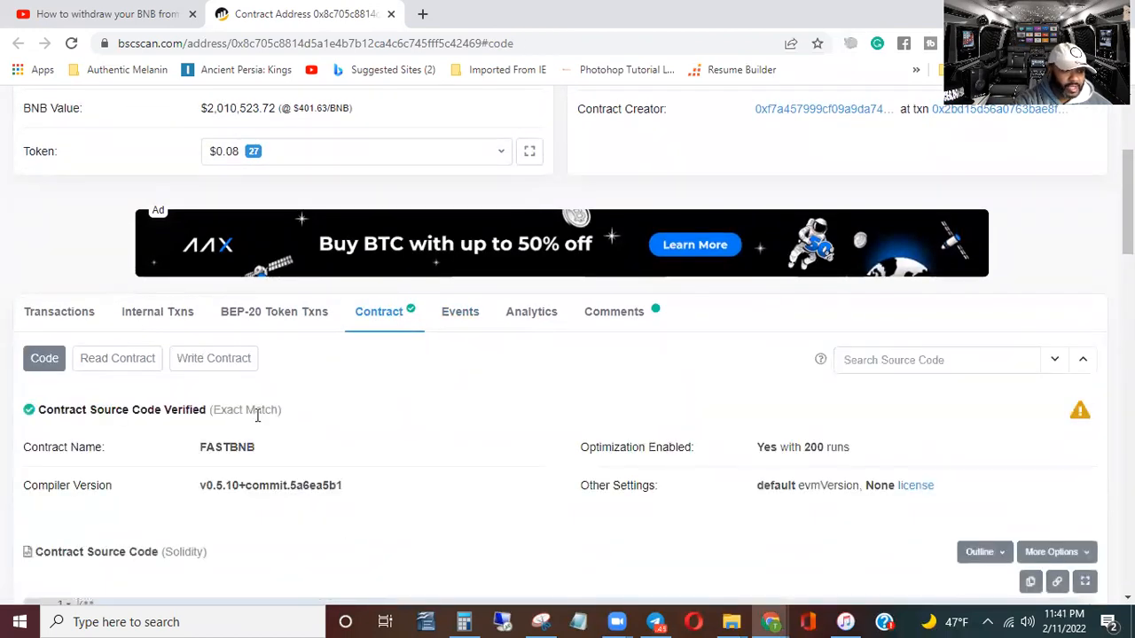
left_click(212, 358)
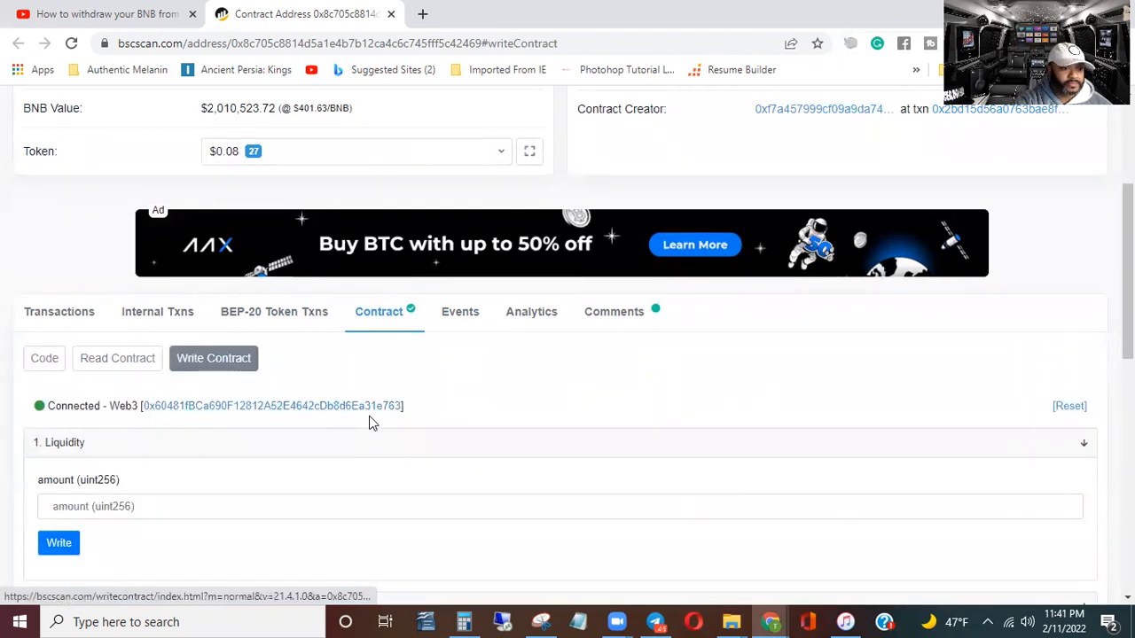
scroll("down", 3)
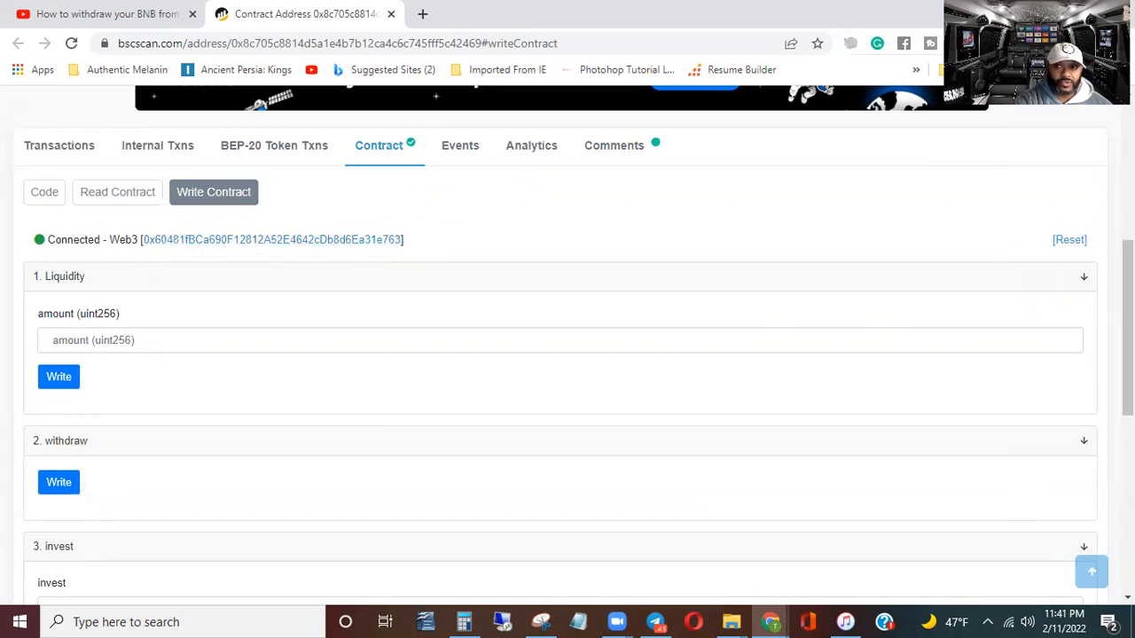
mouse_move(59, 483)
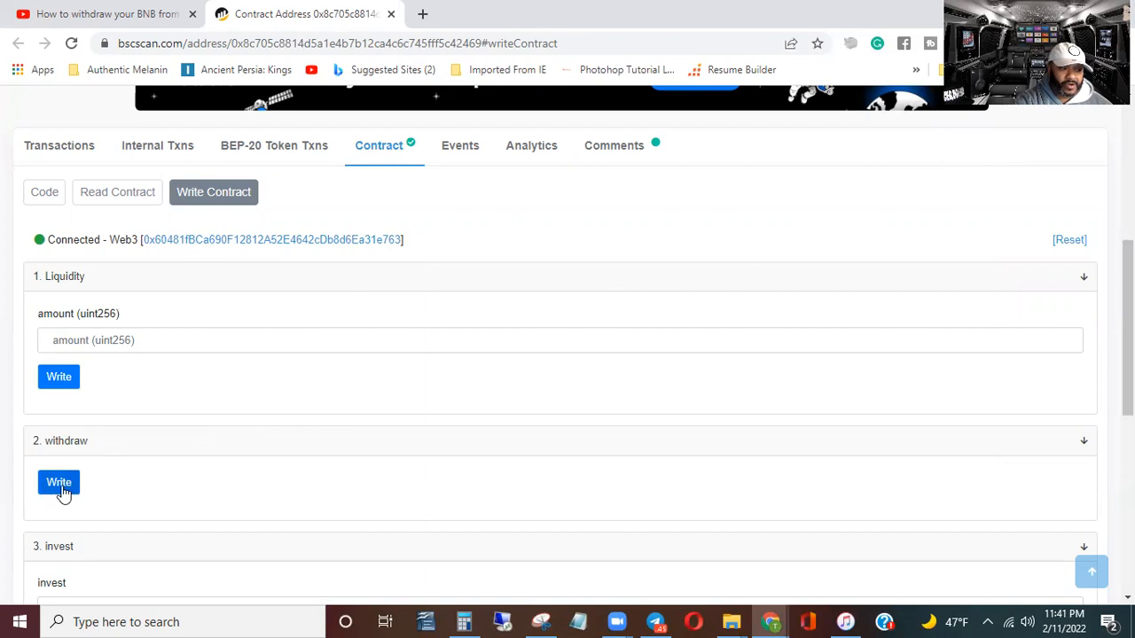
Send the withdraw call again and reject it in MetaMask.
left_click(59, 482)
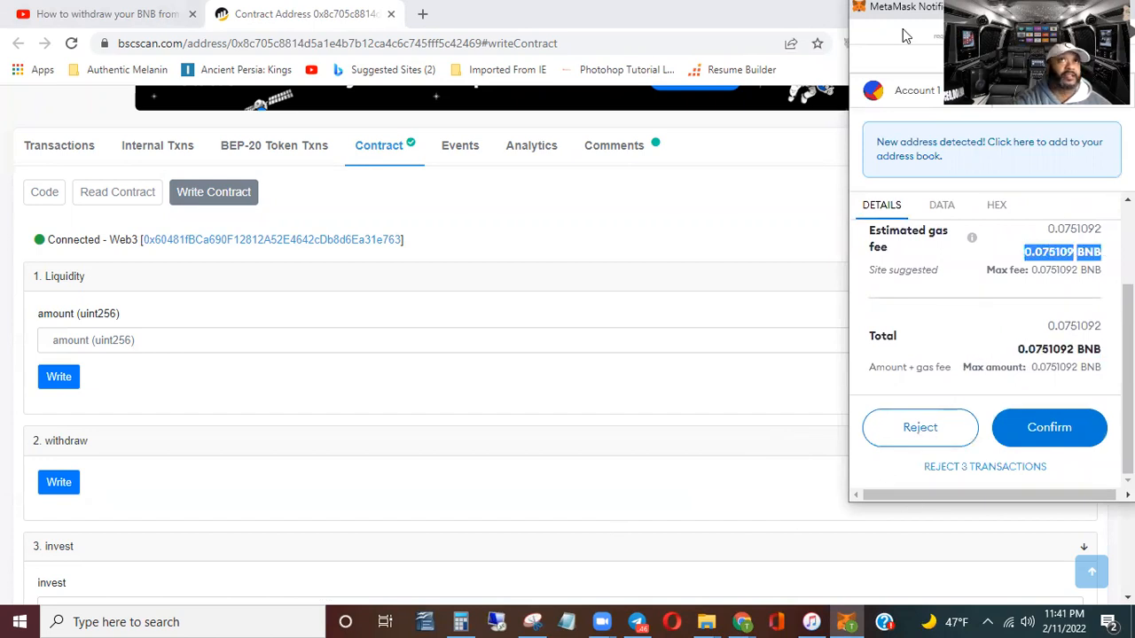
mouse_move(918, 427)
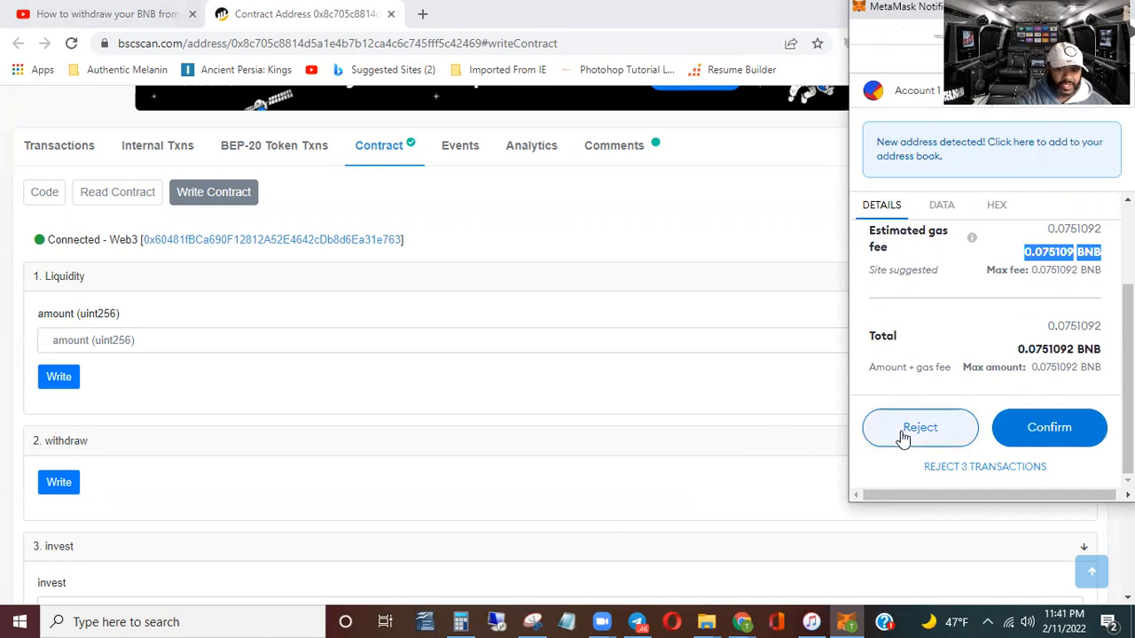
left_click(919, 428)
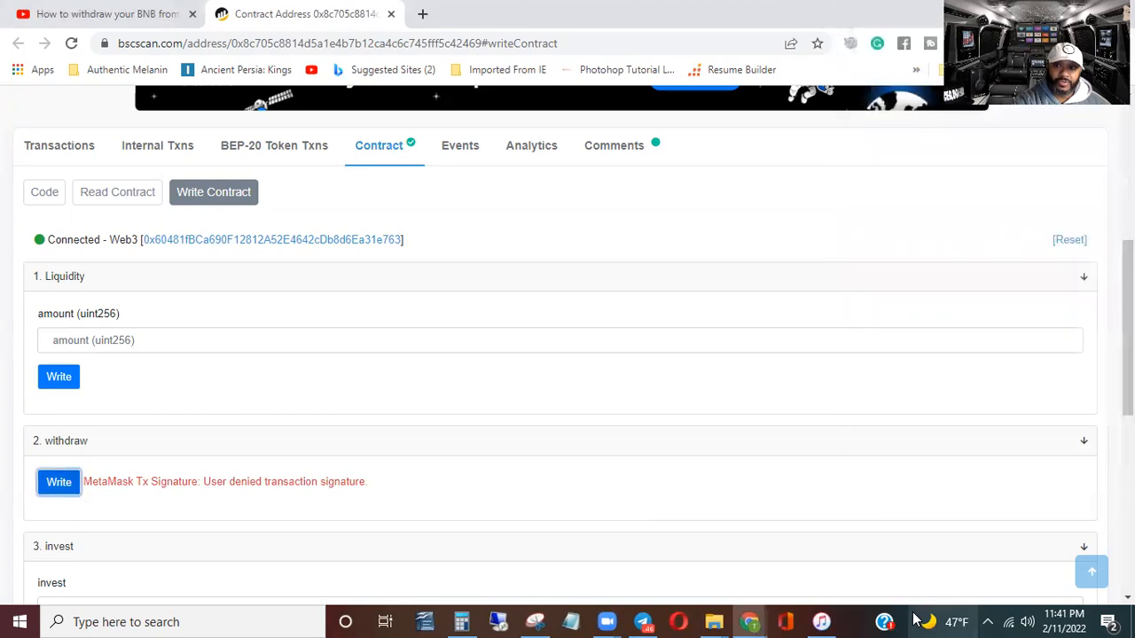
mouse_move(919, 394)
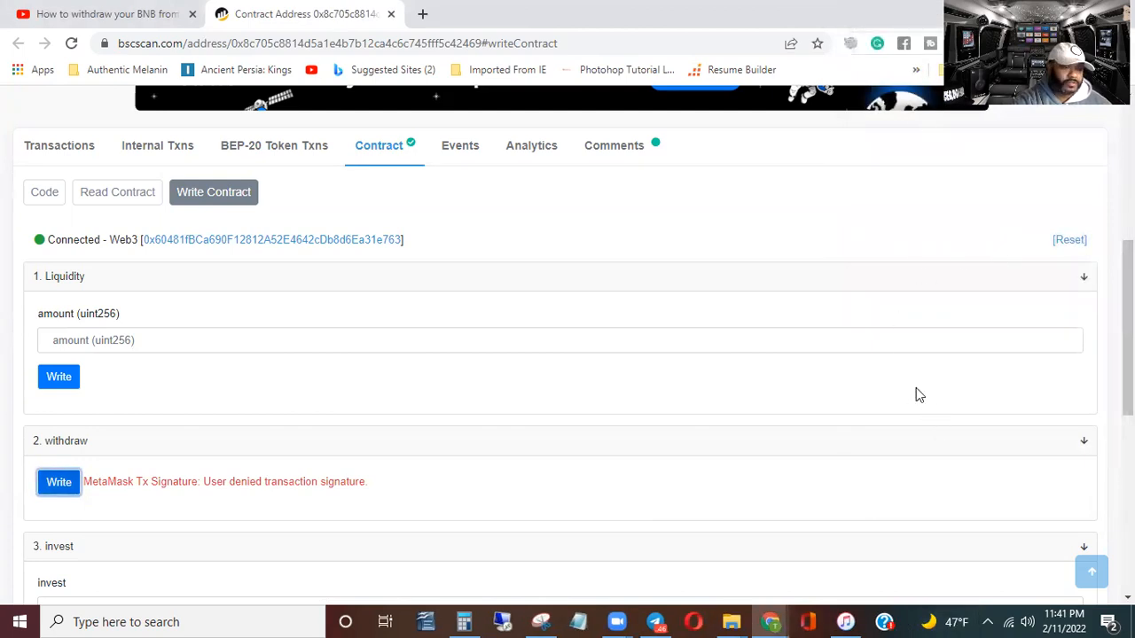
mouse_move(915, 367)
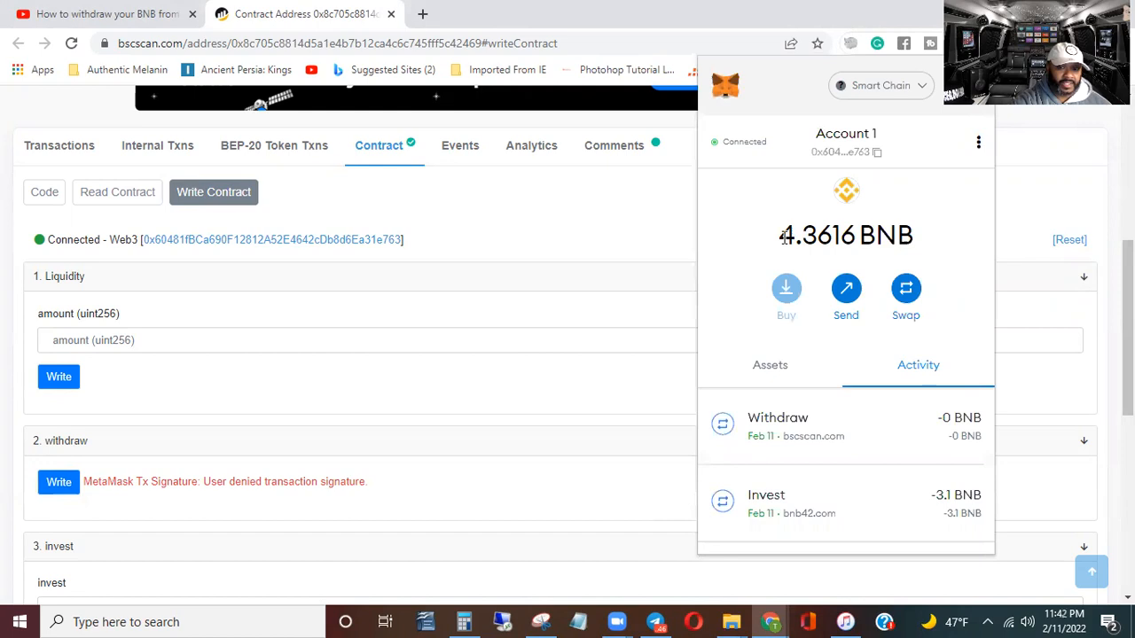
Close the MetaMask wallet activity window.
double_click(816, 234)
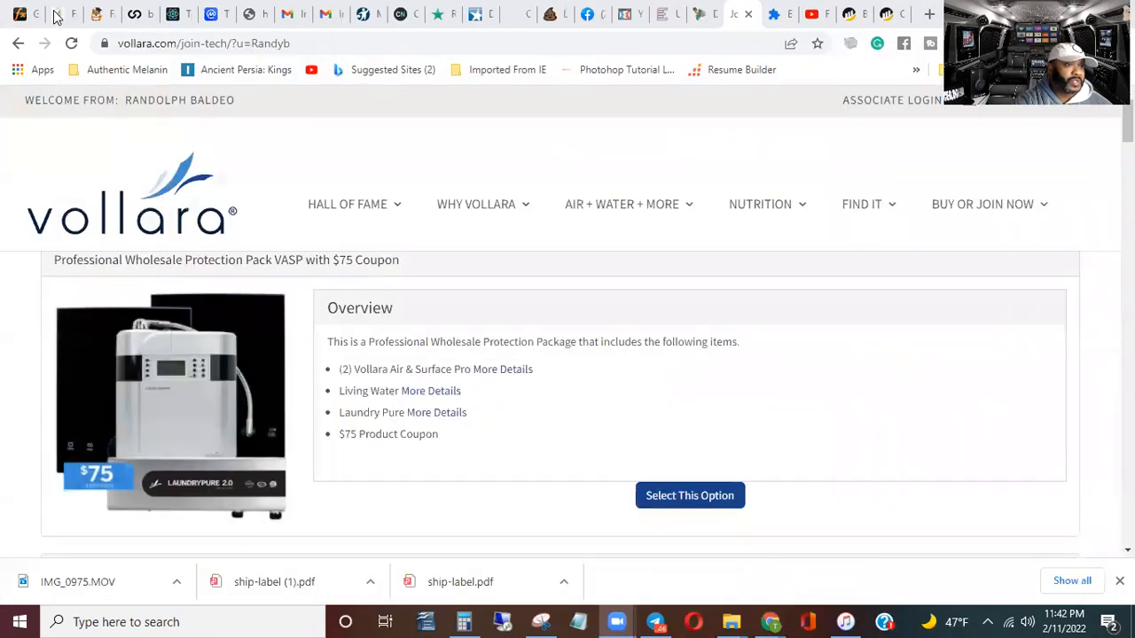
Check the FastBNB dashboard's available withdraw balance of about 0.0059 BNB.
left_click(55, 14)
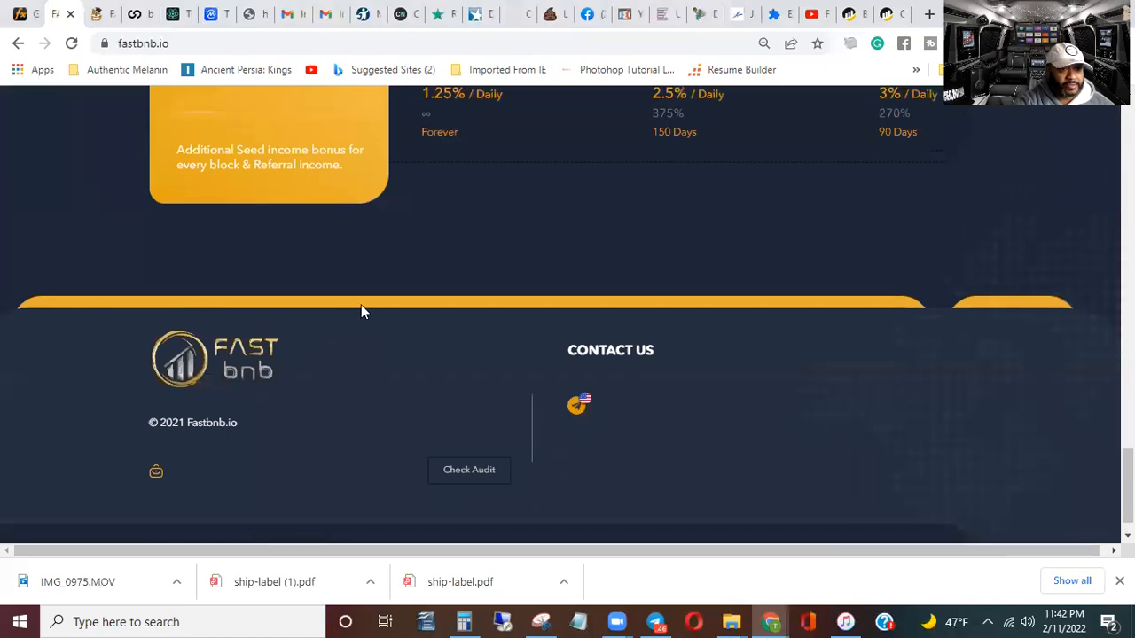
scroll("up", 3)
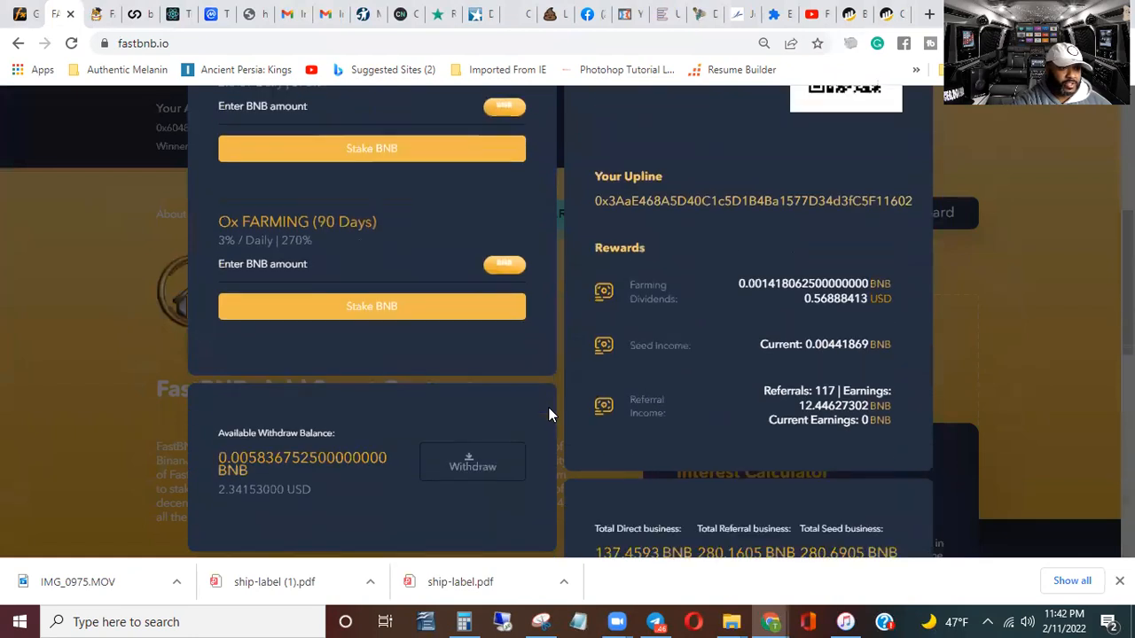
scroll("down", 3)
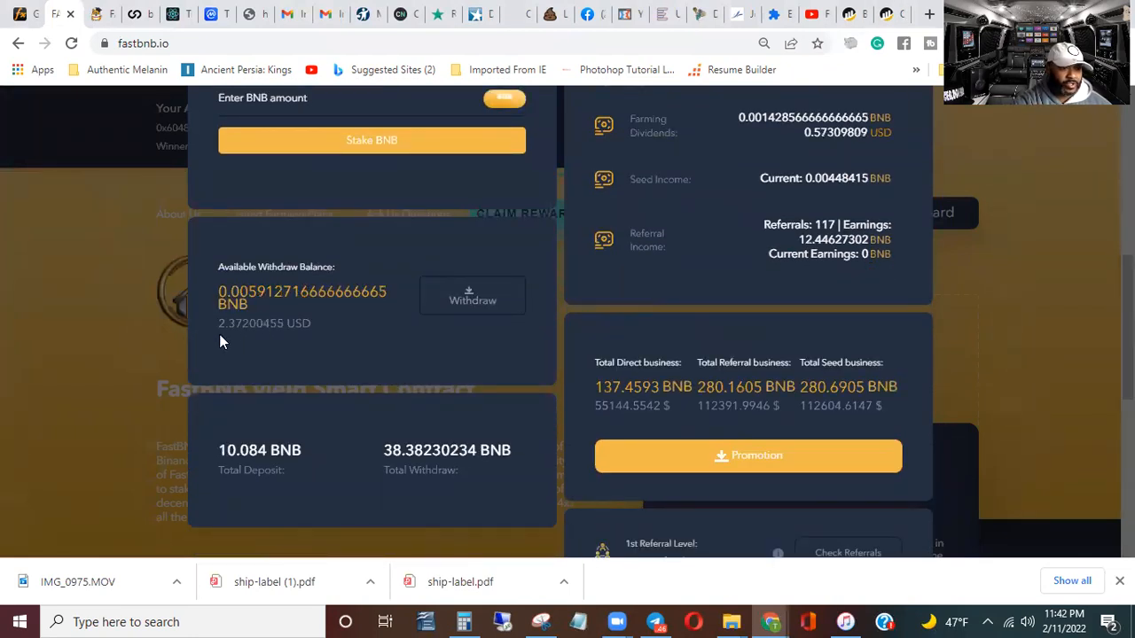
mouse_move(346, 362)
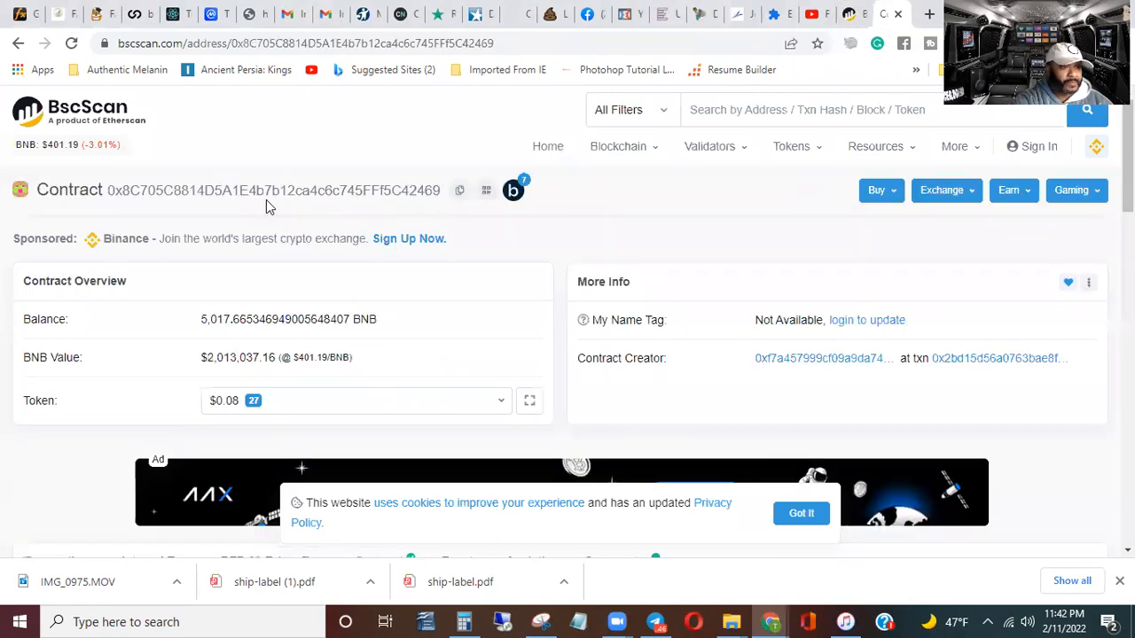
Highlight the contract address in the FastBNB audit report PDF.
left_click_drag(35, 189, 439, 189)
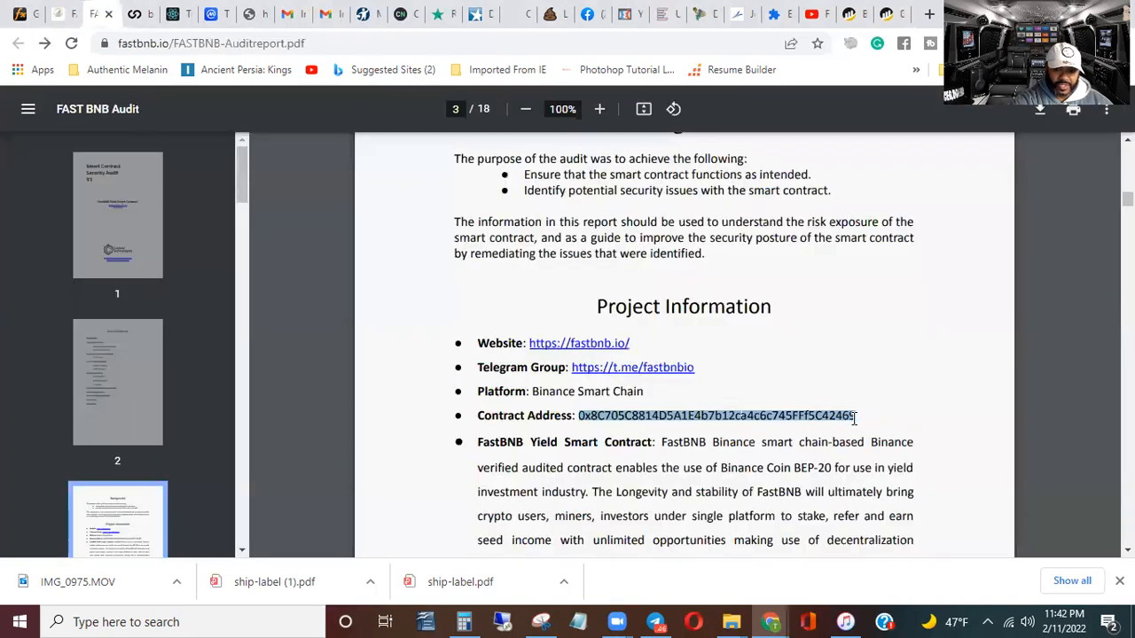
mouse_move(344, 392)
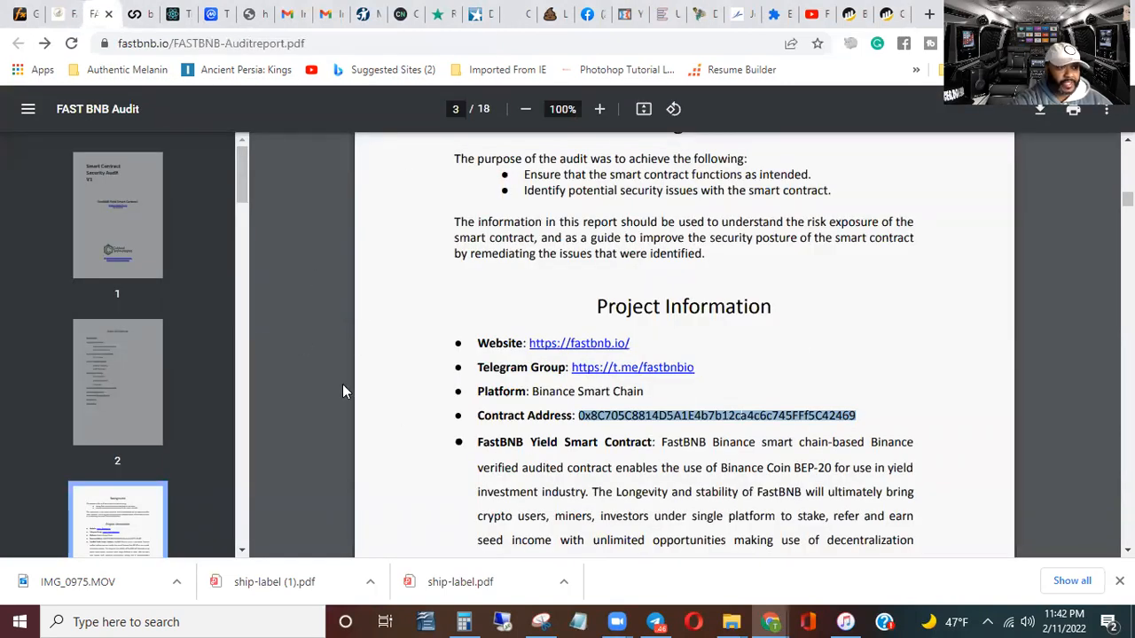
mouse_move(645, 433)
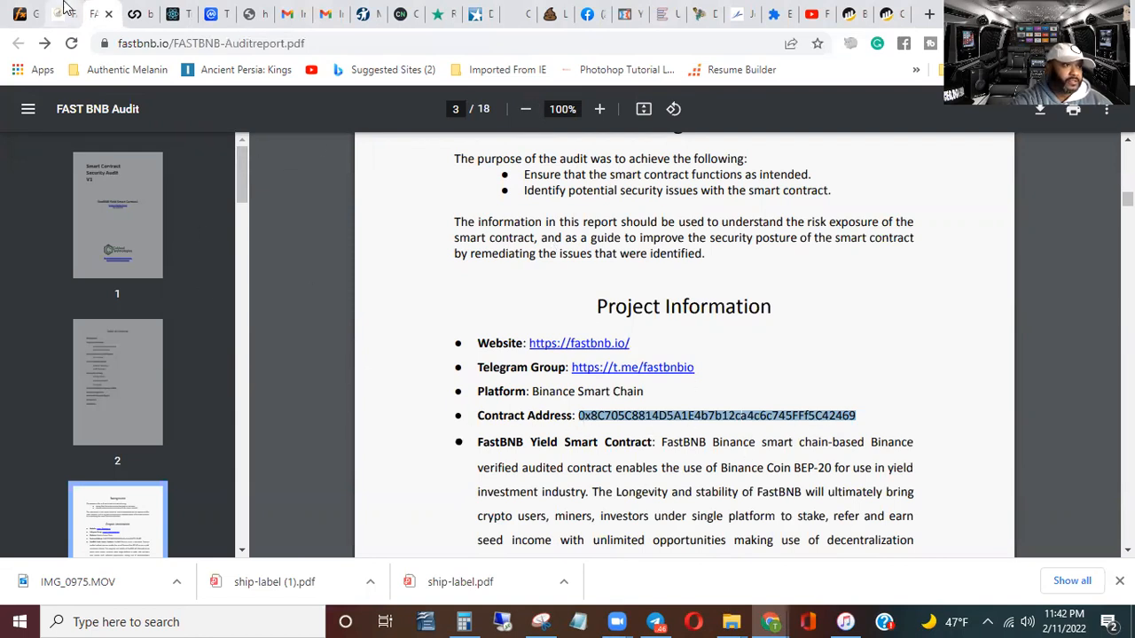
mouse_move(92, 14)
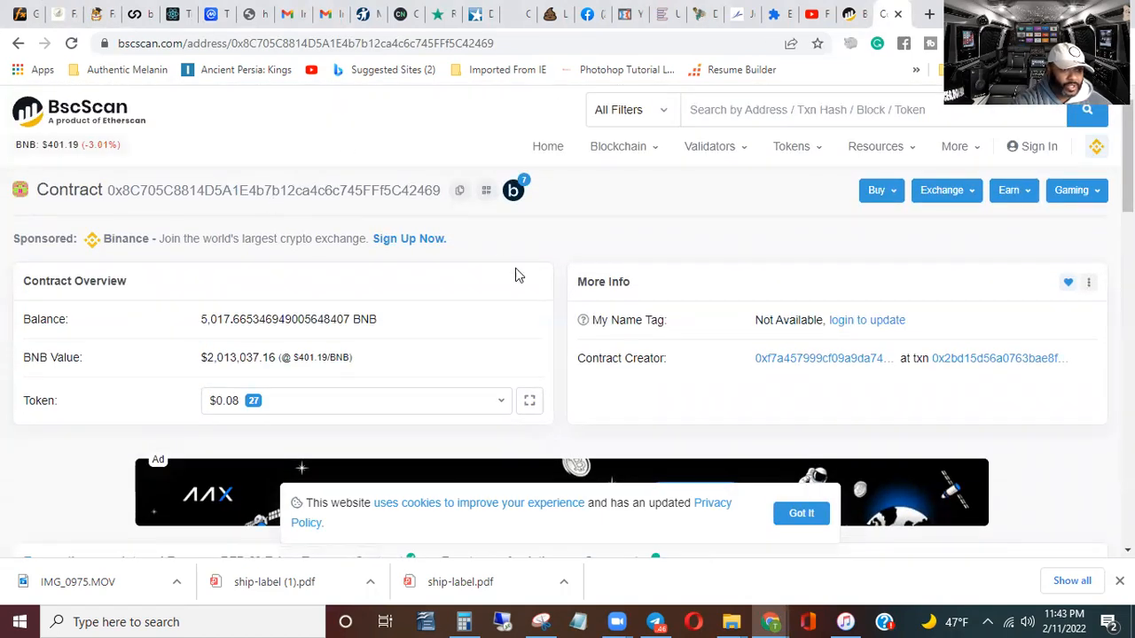
Show the FastBNB contract's Write Contract functions: liquidity, withdraw and invest.
scroll("down", 3)
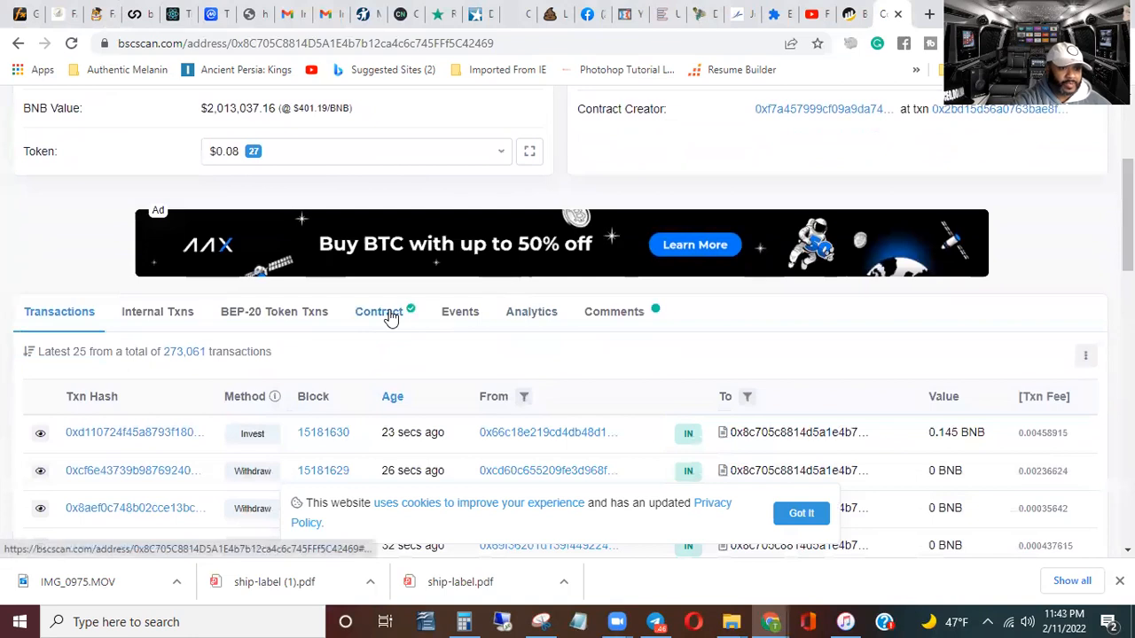
left_click(379, 312)
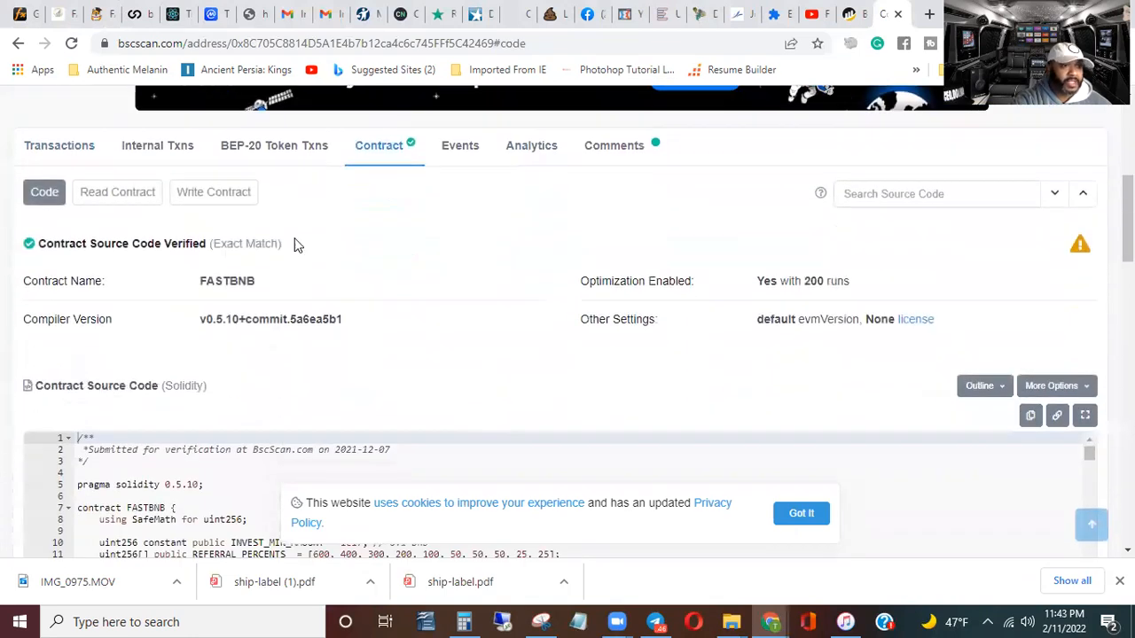
left_click(213, 192)
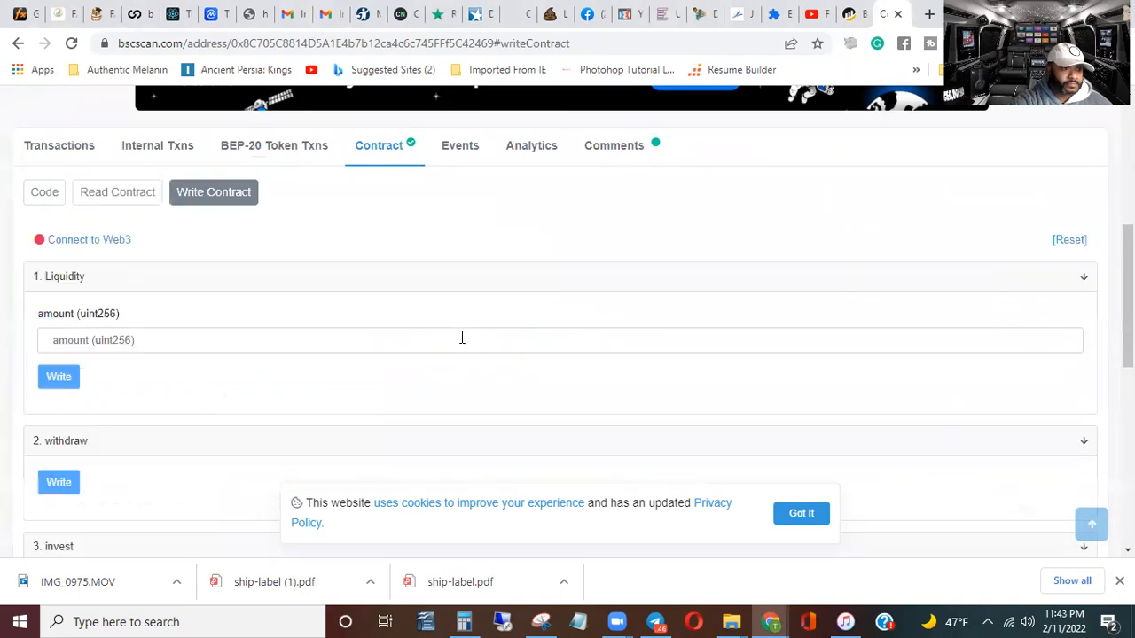
scroll("down", 3)
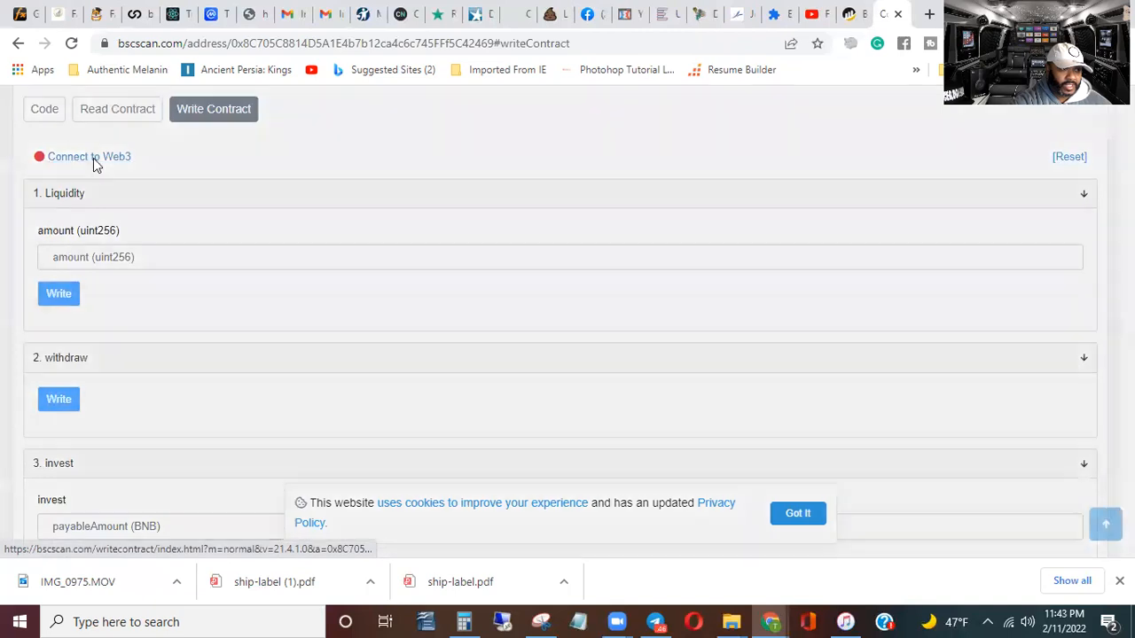
Connect to Web3 with MetaMask, accepting the beta feature notice.
left_click(89, 156)
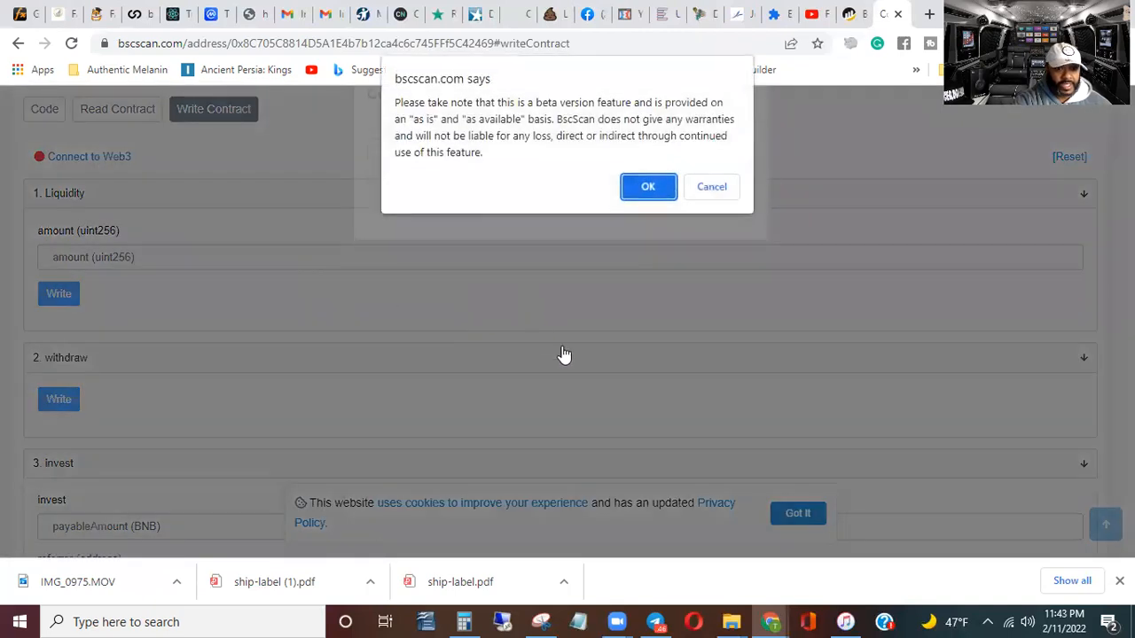
left_click(647, 187)
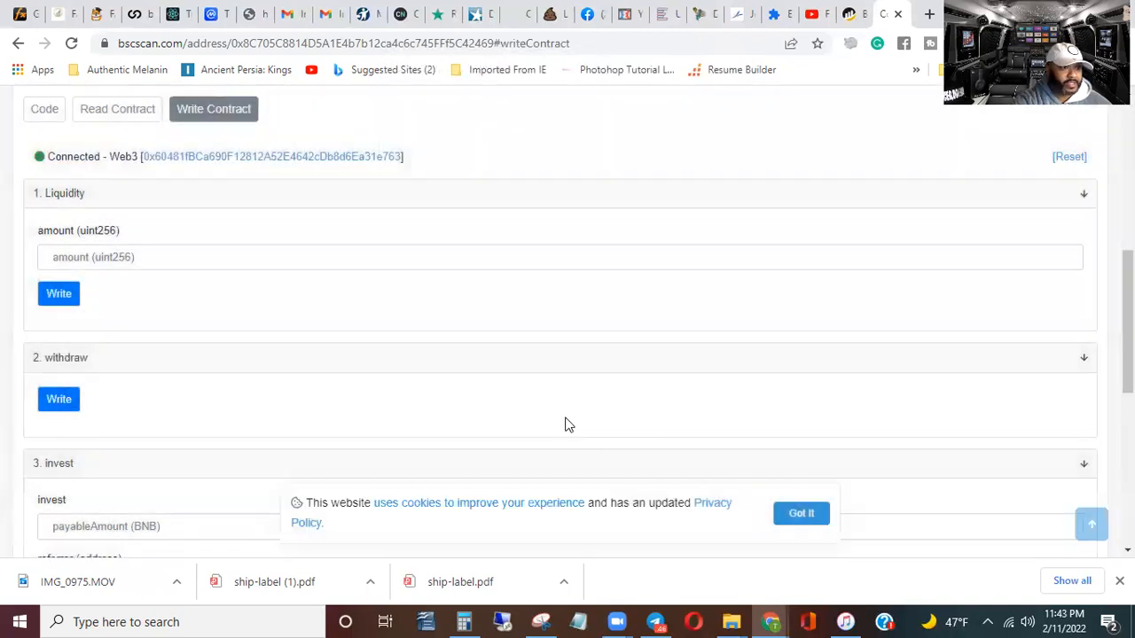
mouse_move(380, 159)
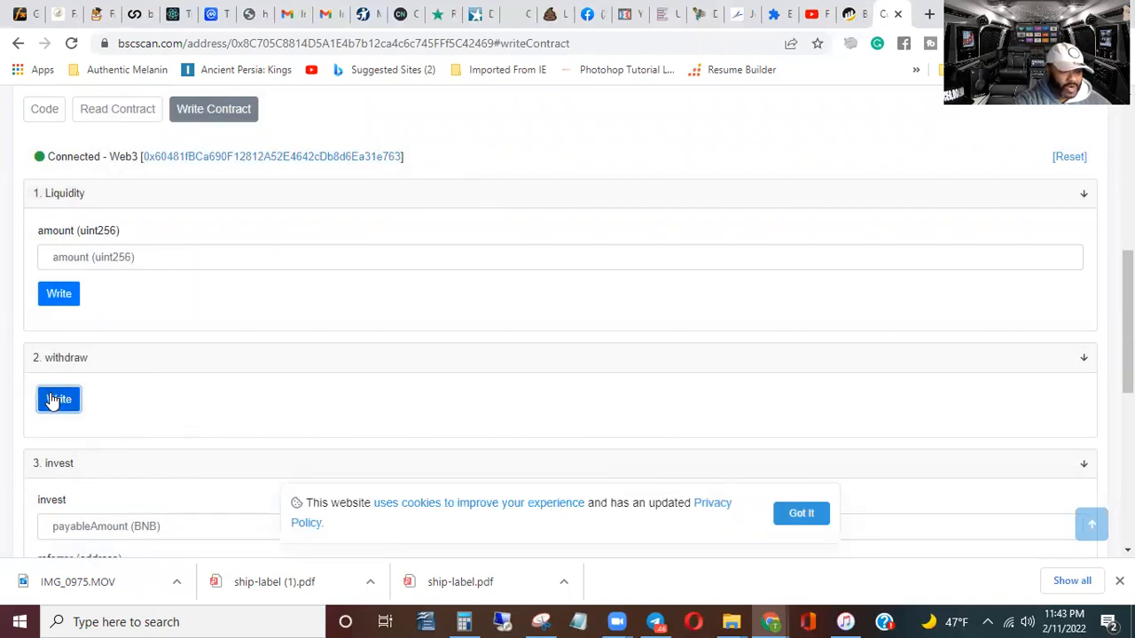
Call withdraw and reject it in MetaMask, yielding a denied-signature error.
left_click(59, 399)
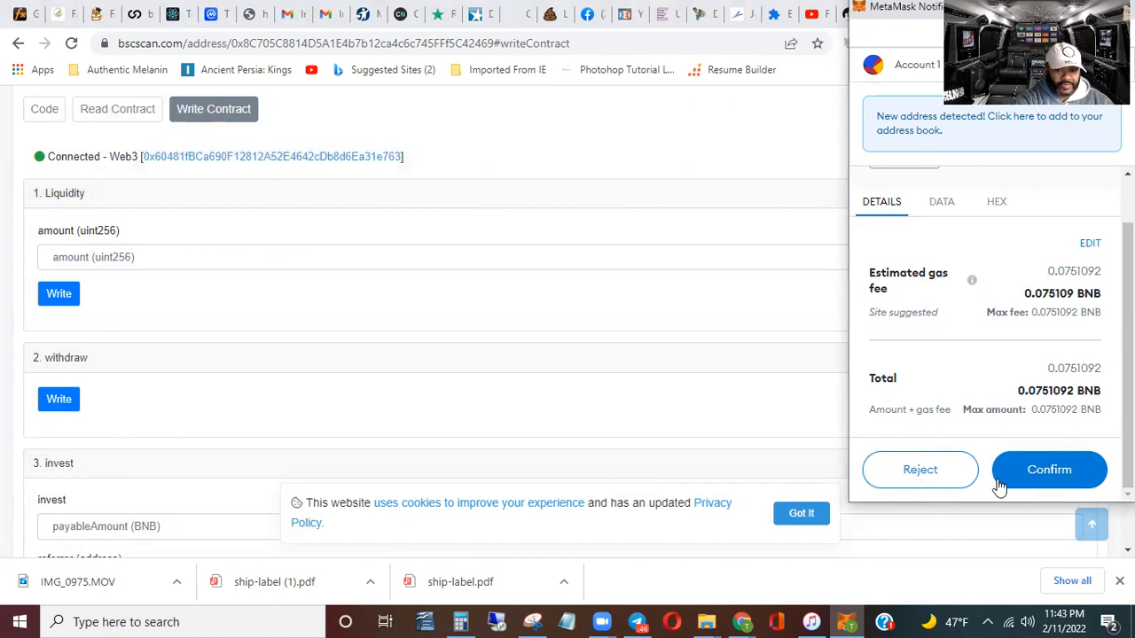
left_click(919, 468)
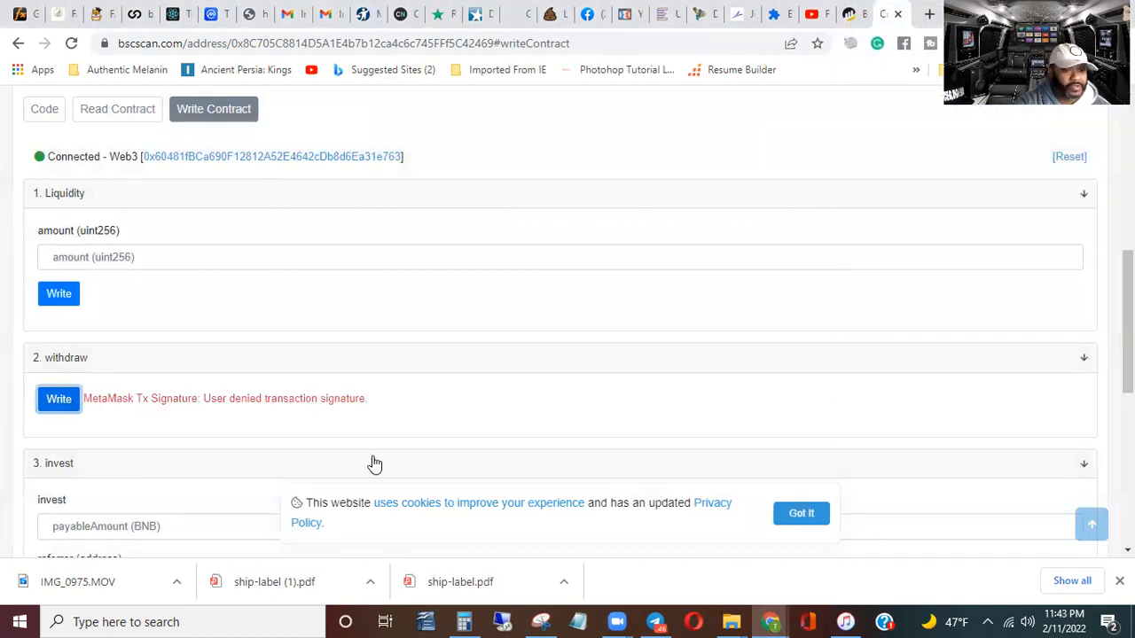
mouse_move(485, 331)
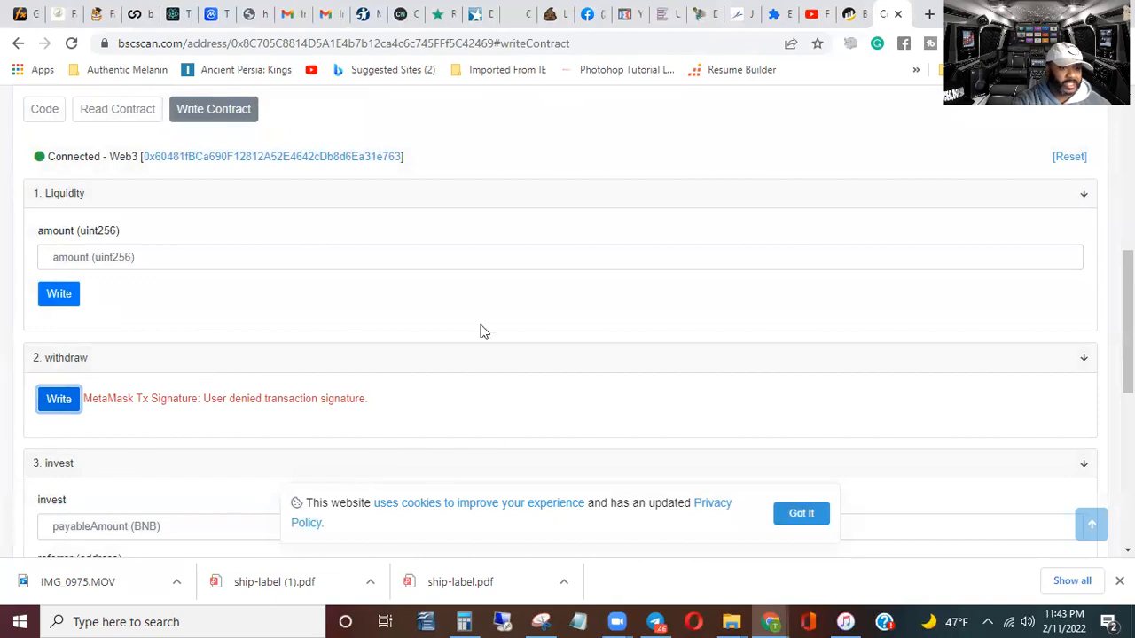
scroll("up", 3)
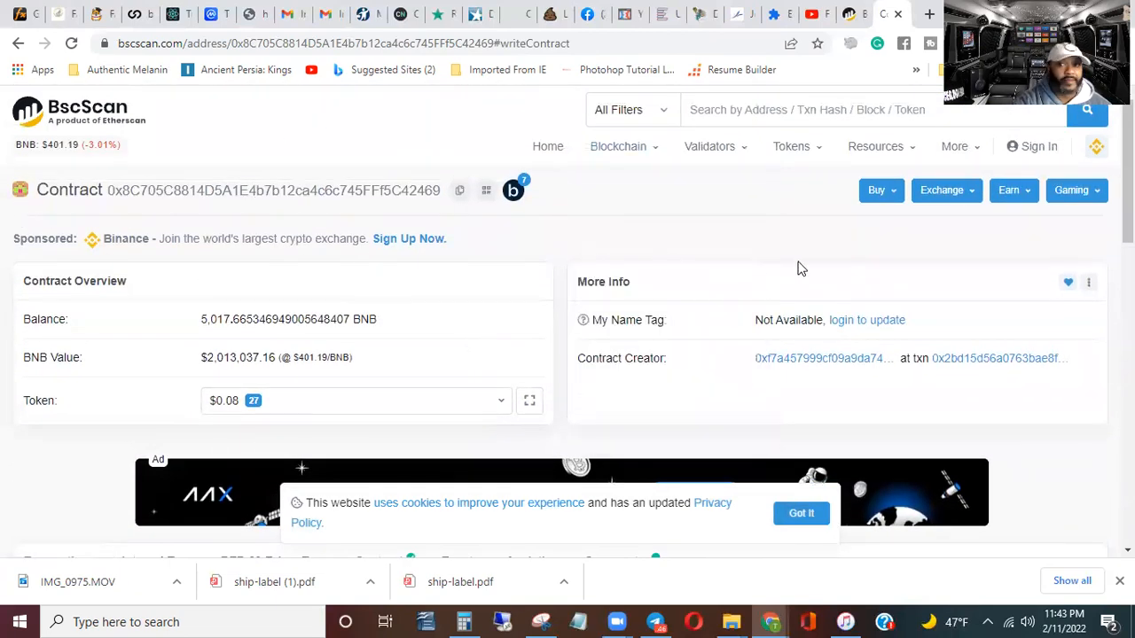
mouse_move(486, 192)
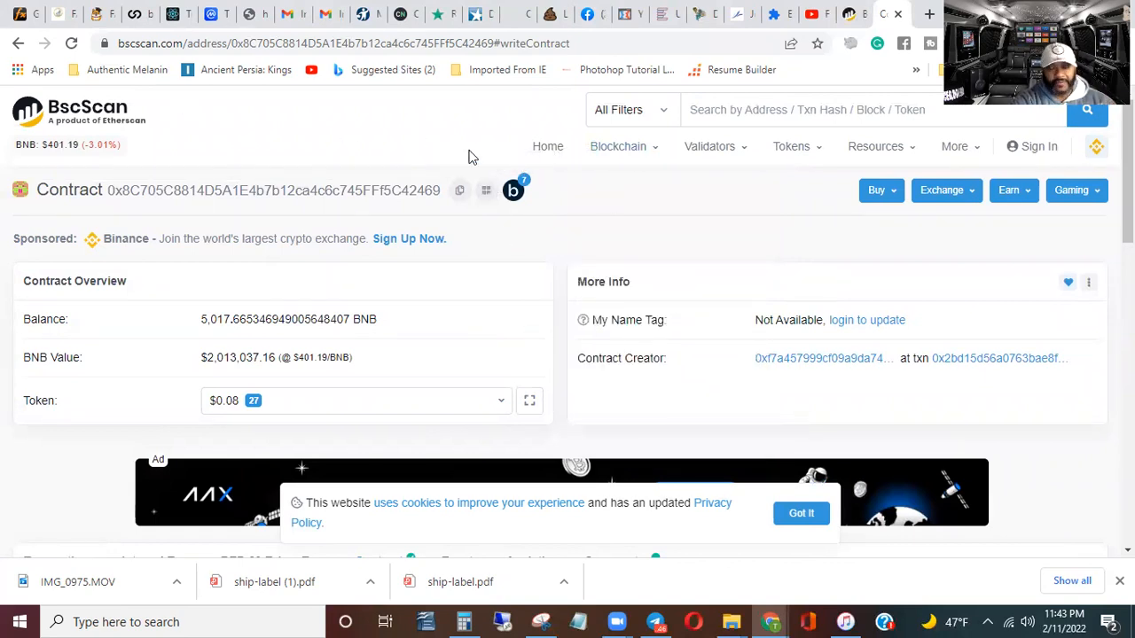
mouse_move(398, 142)
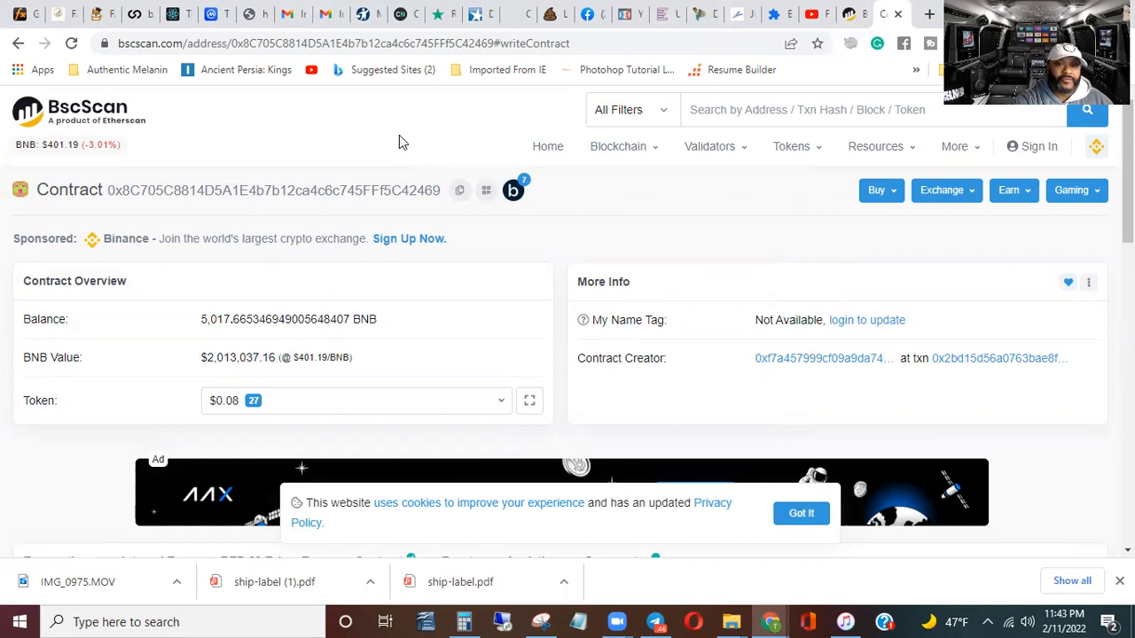
mouse_move(321, 114)
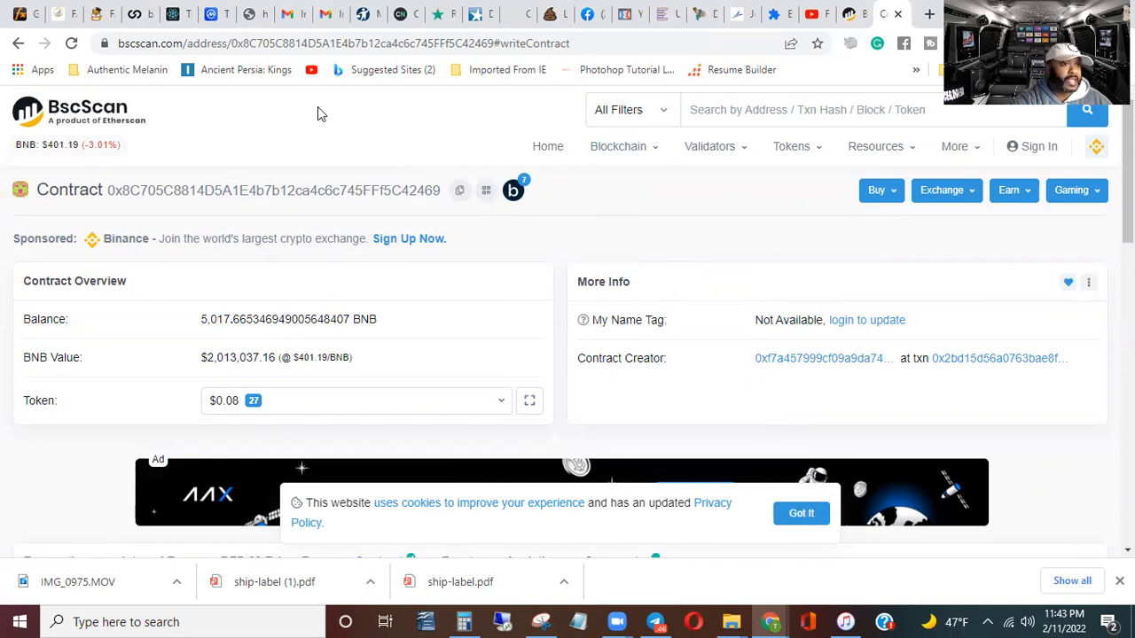